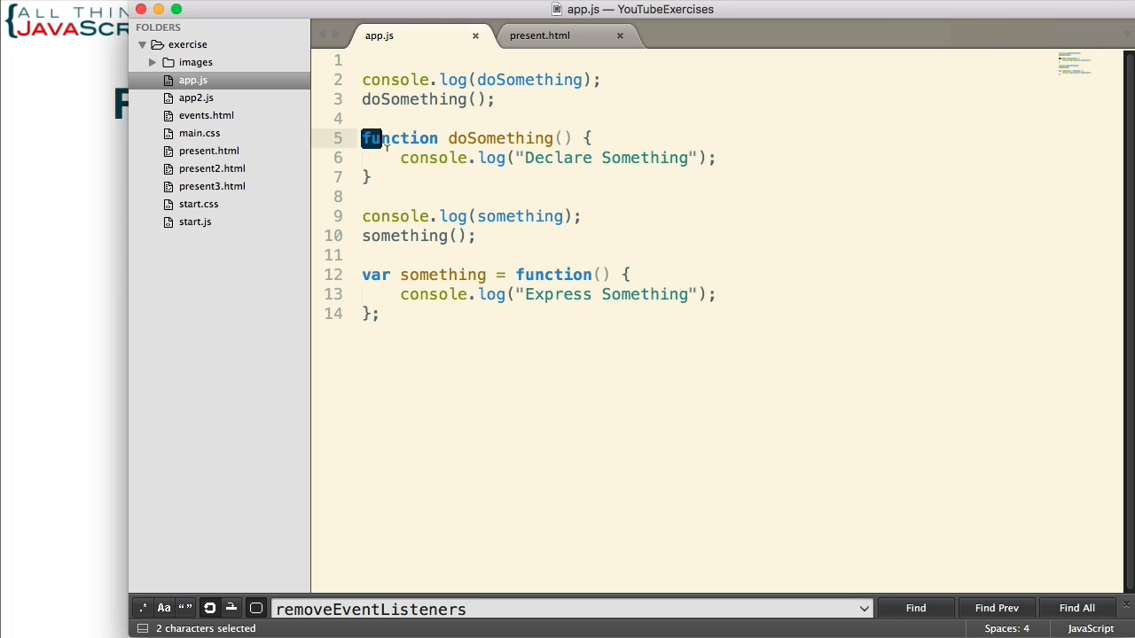
- Show the DevTools console output: doSomething's source, "Declare Something", undefined and the something-is-not-a-function TypeError
drag(381, 139, 381, 177)
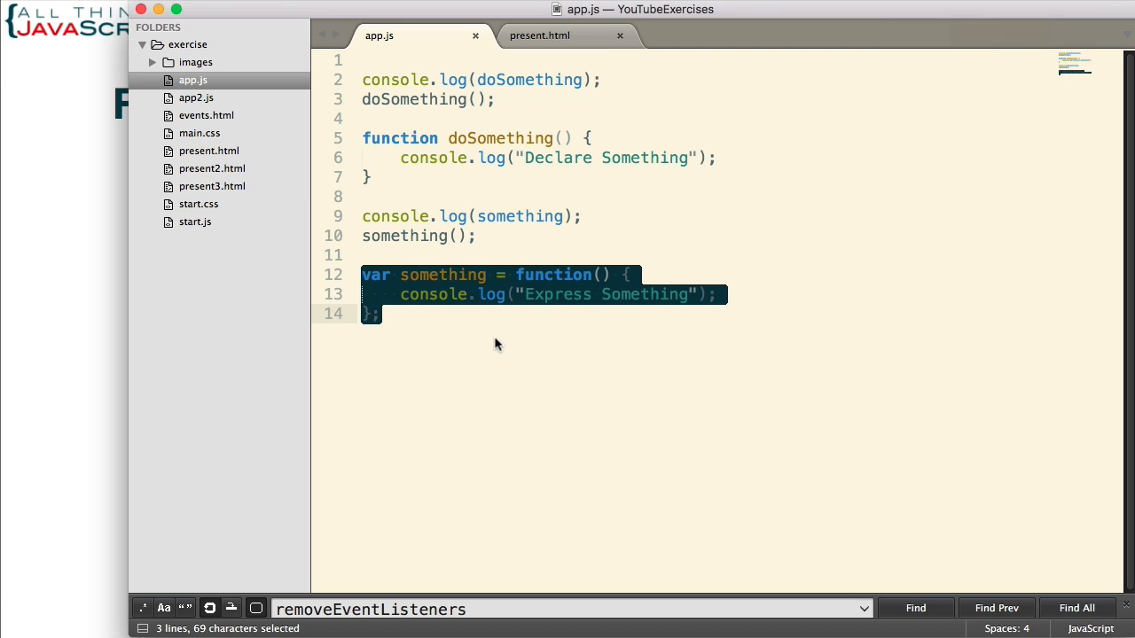
mouse_move(453, 324)
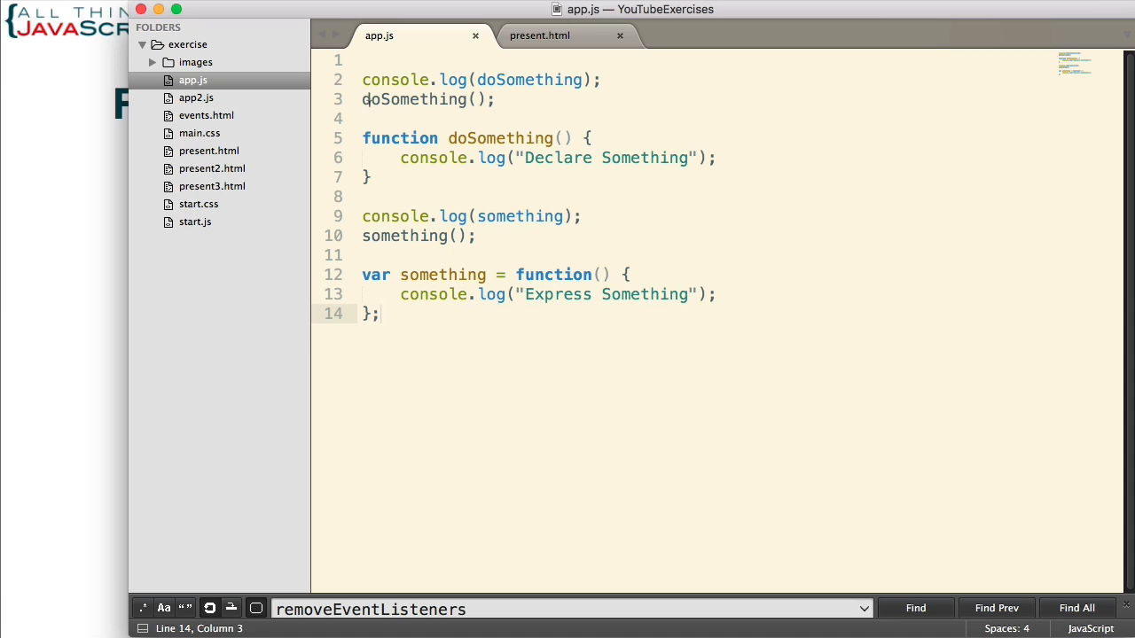
triple_click(426, 99)
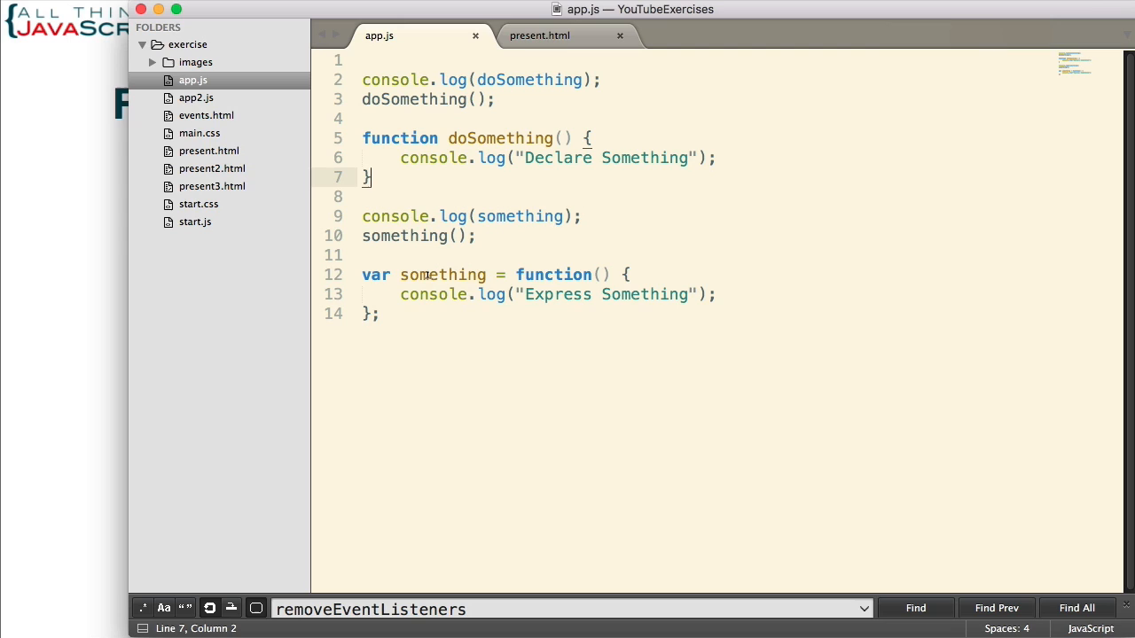
click(425, 273)
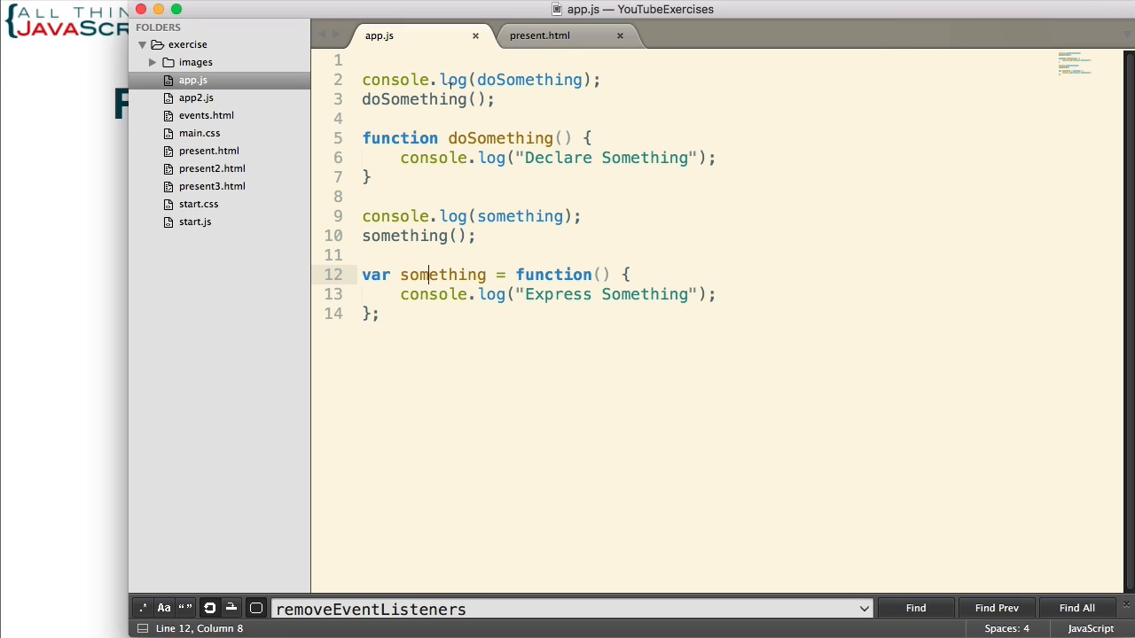
double_click(528, 80)
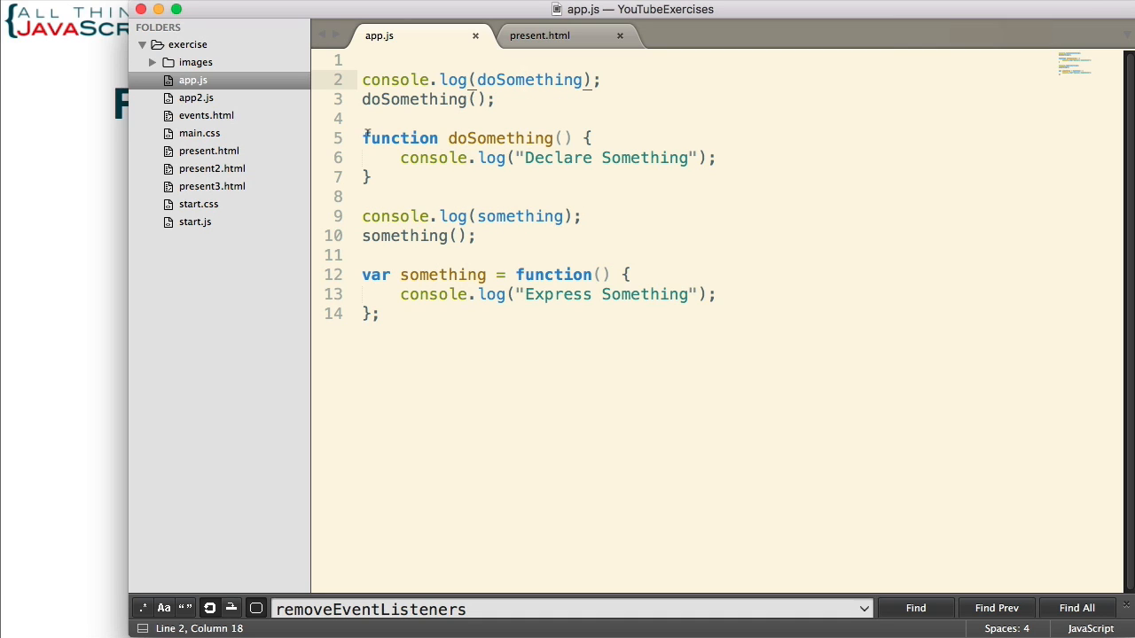
click(583, 80)
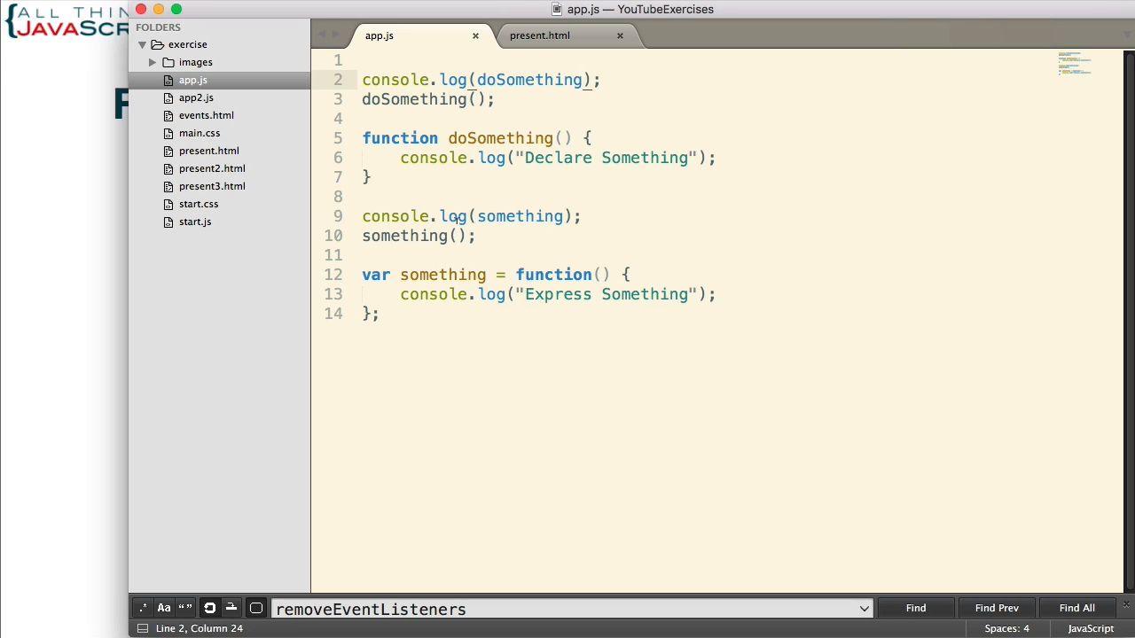
mouse_move(99, 276)
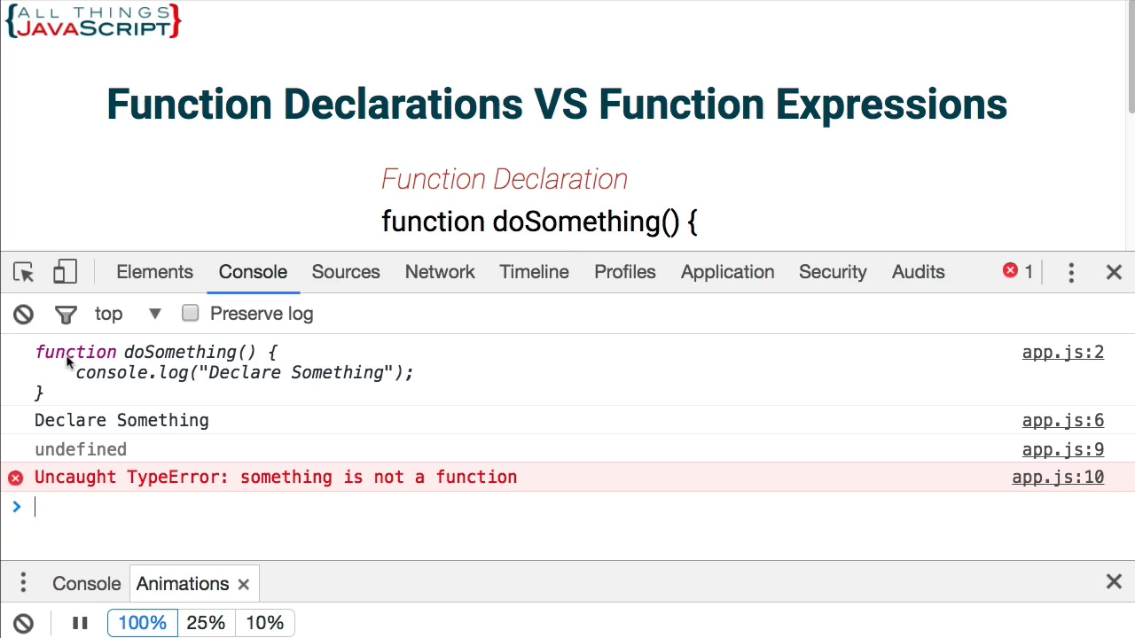
mouse_move(99, 370)
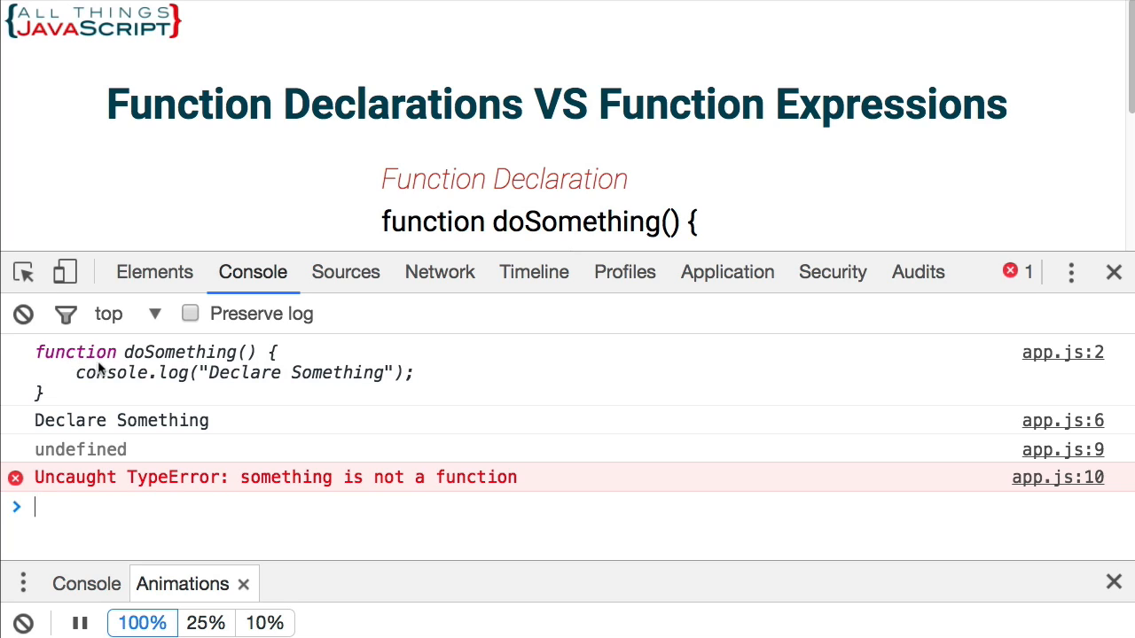
mouse_move(43, 358)
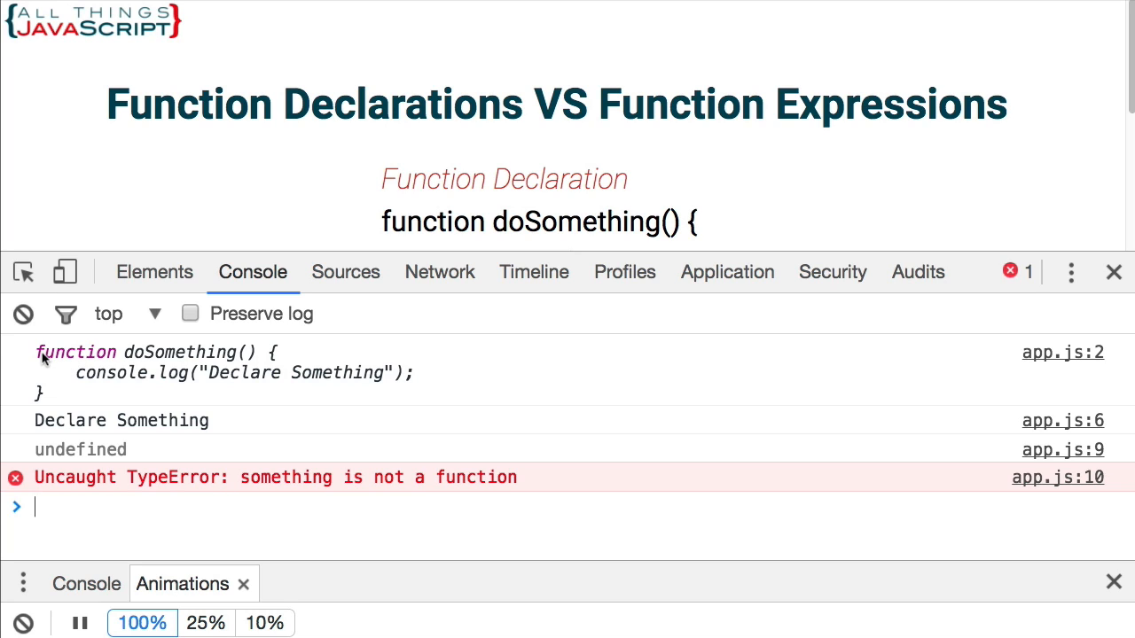
mouse_move(57, 358)
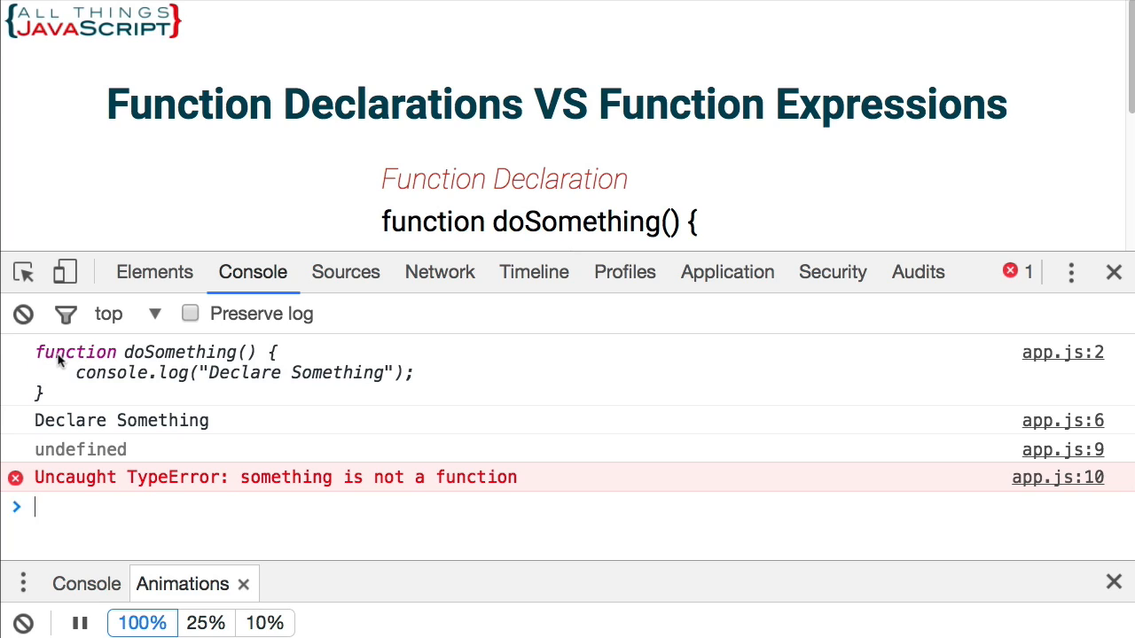
mouse_move(104, 431)
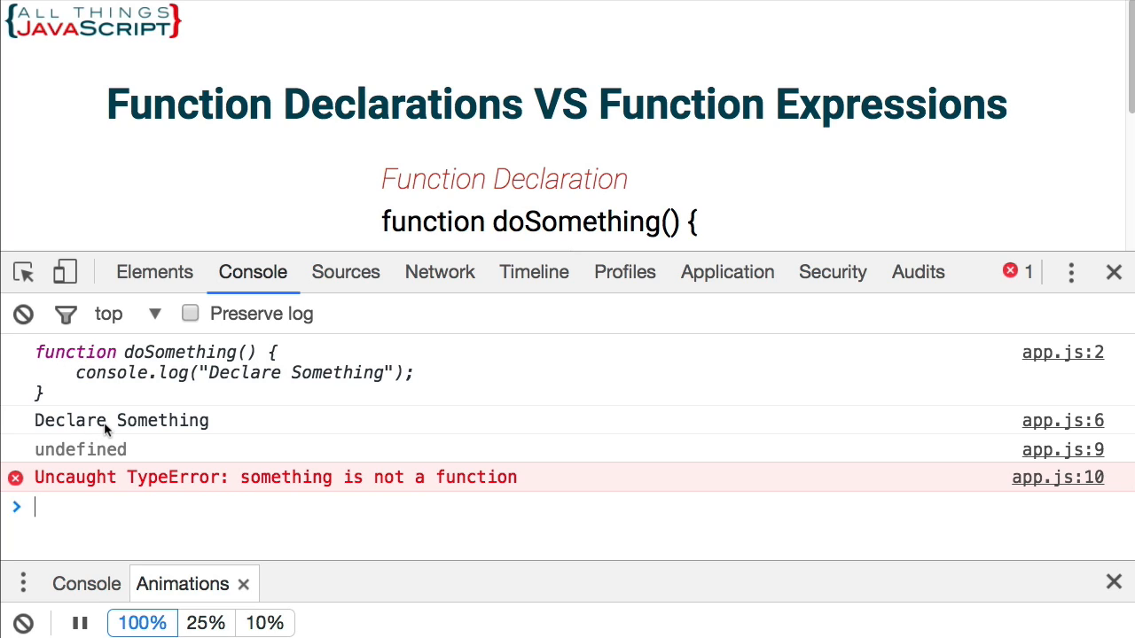
mouse_move(138, 432)
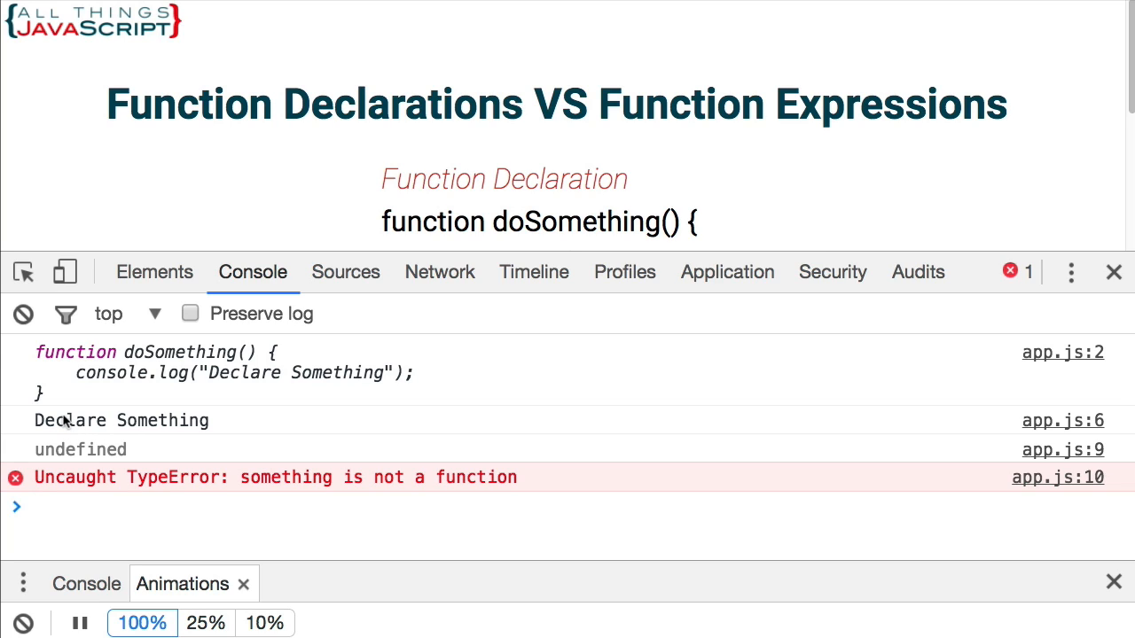
mouse_move(92, 427)
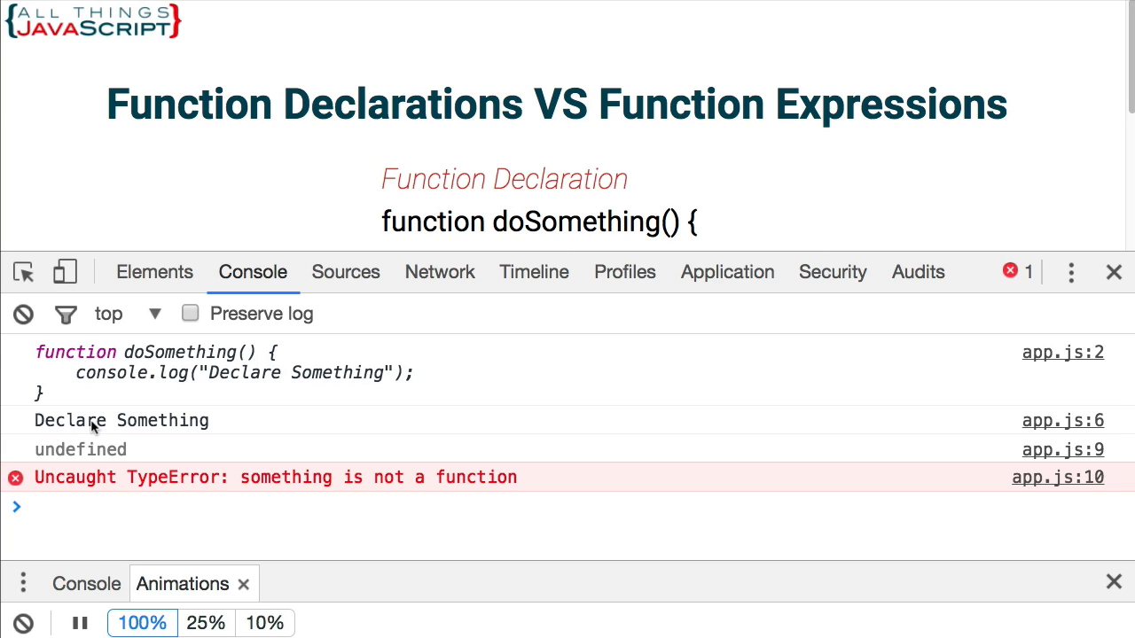
mouse_move(151, 462)
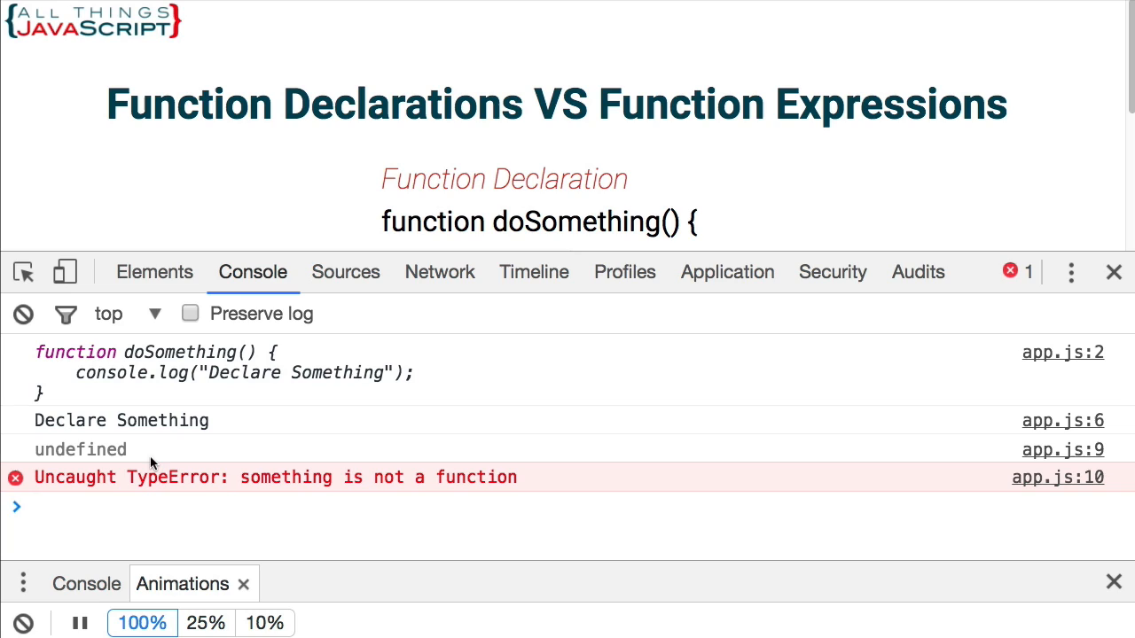
mouse_move(53, 454)
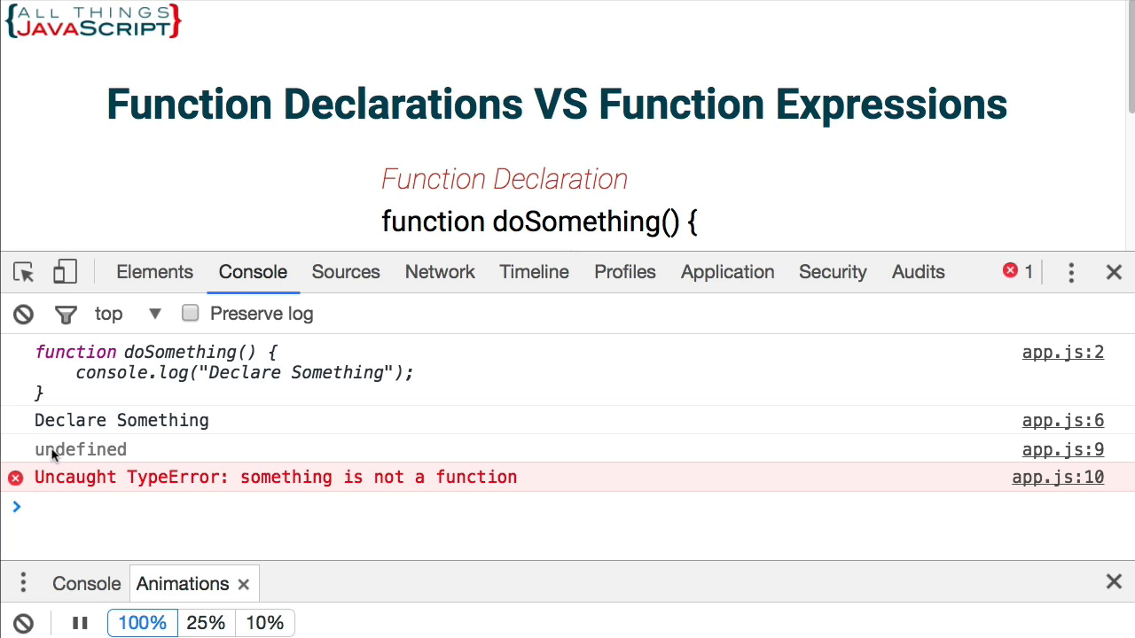
mouse_move(106, 454)
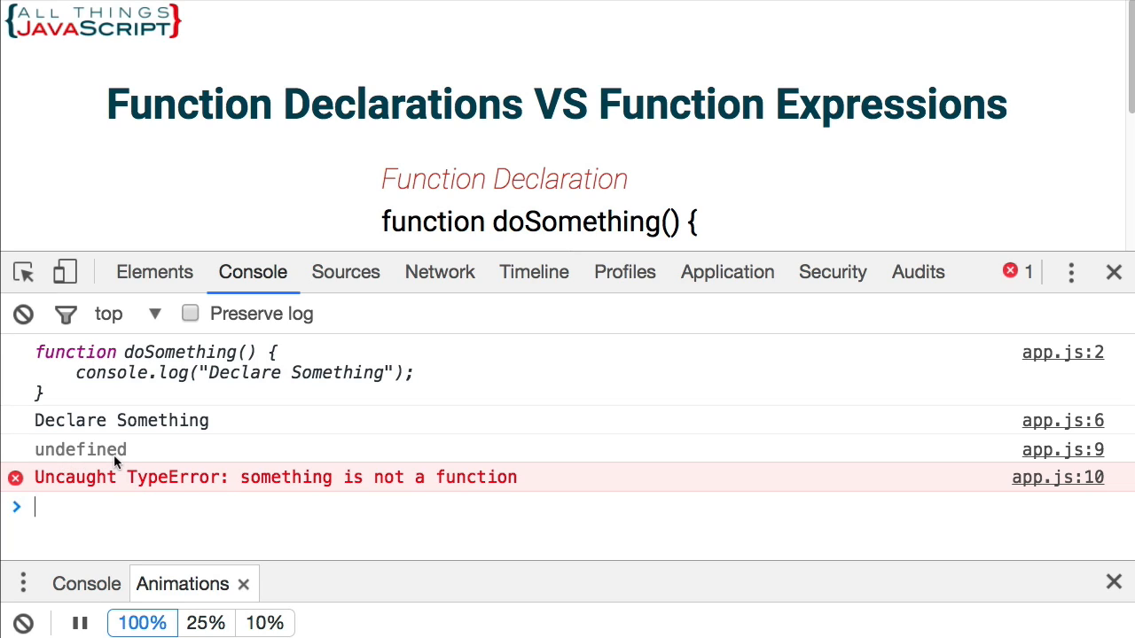
mouse_move(97, 499)
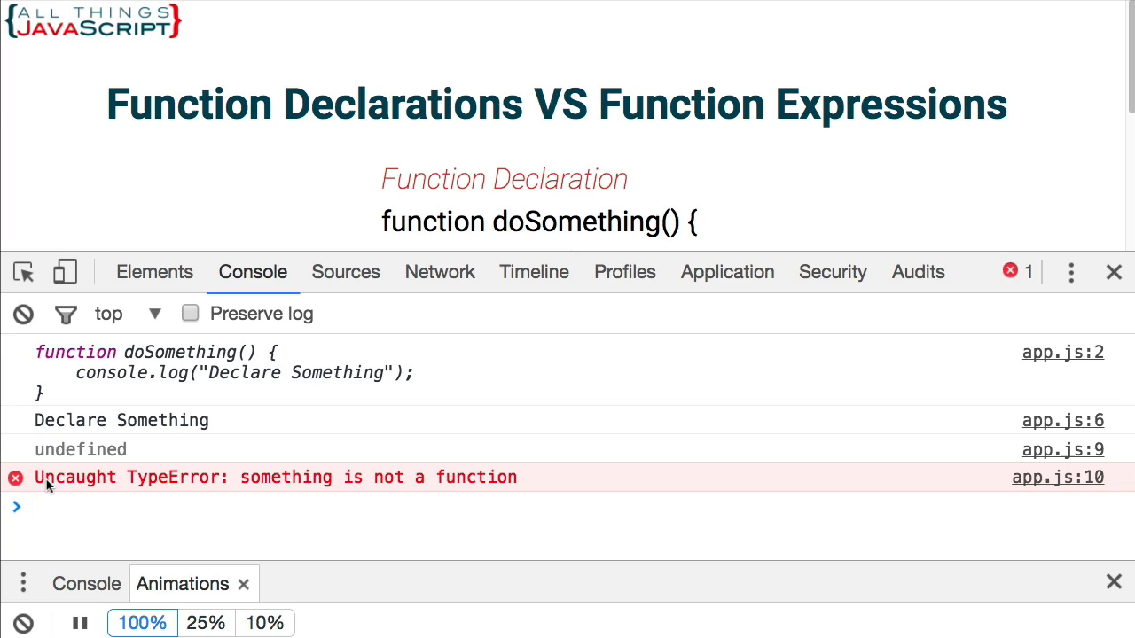
mouse_move(120, 494)
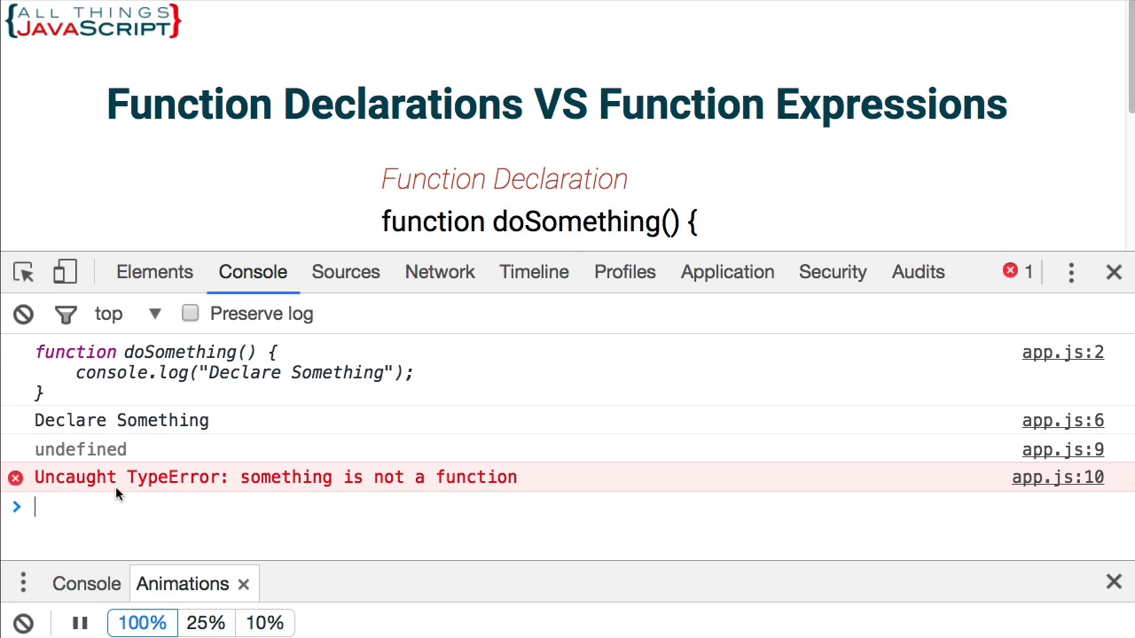
mouse_move(312, 500)
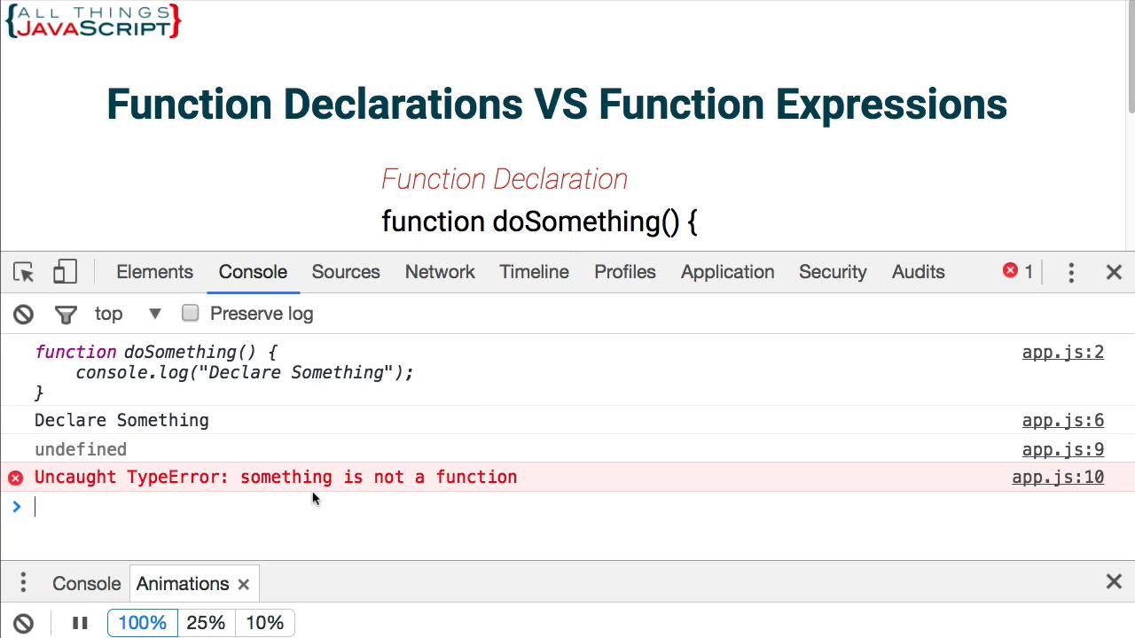
mouse_move(486, 489)
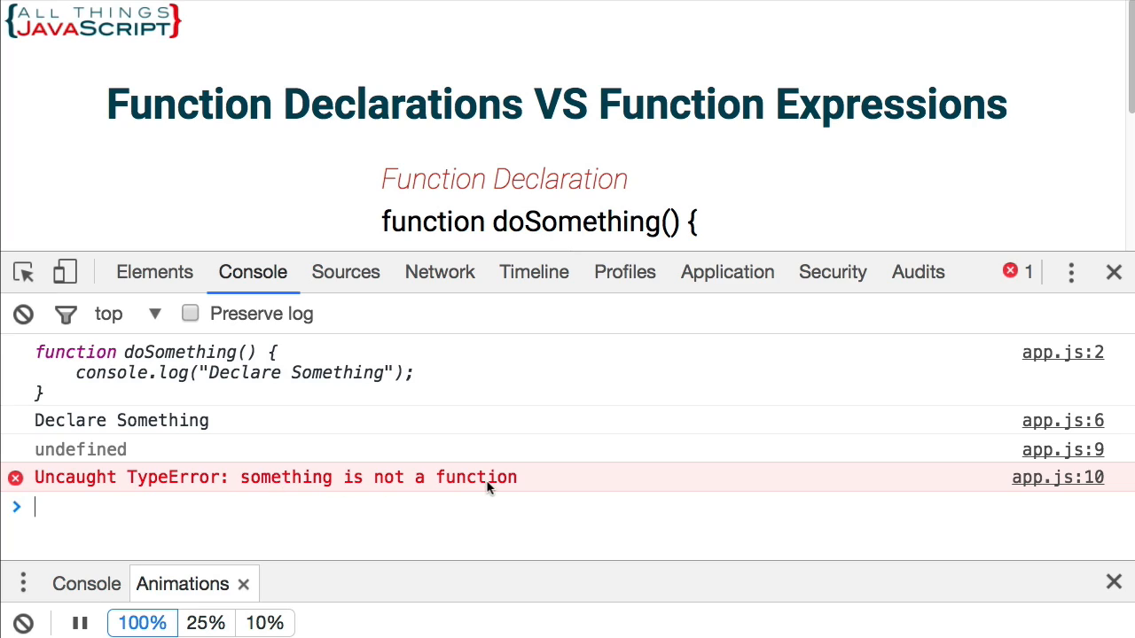
mouse_move(383, 496)
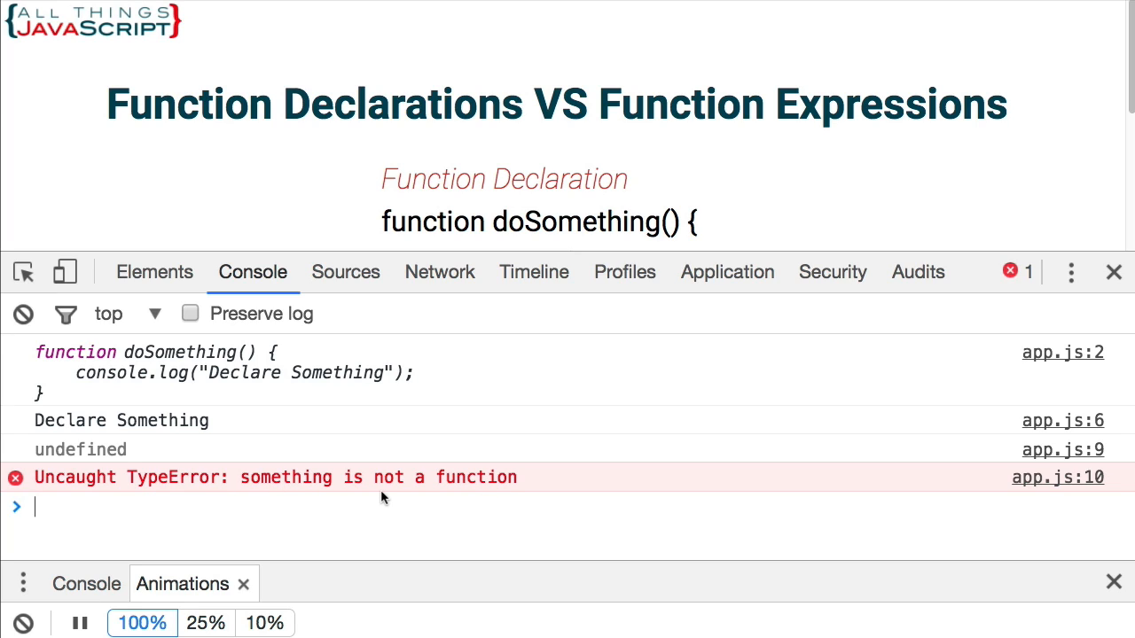
mouse_move(293, 489)
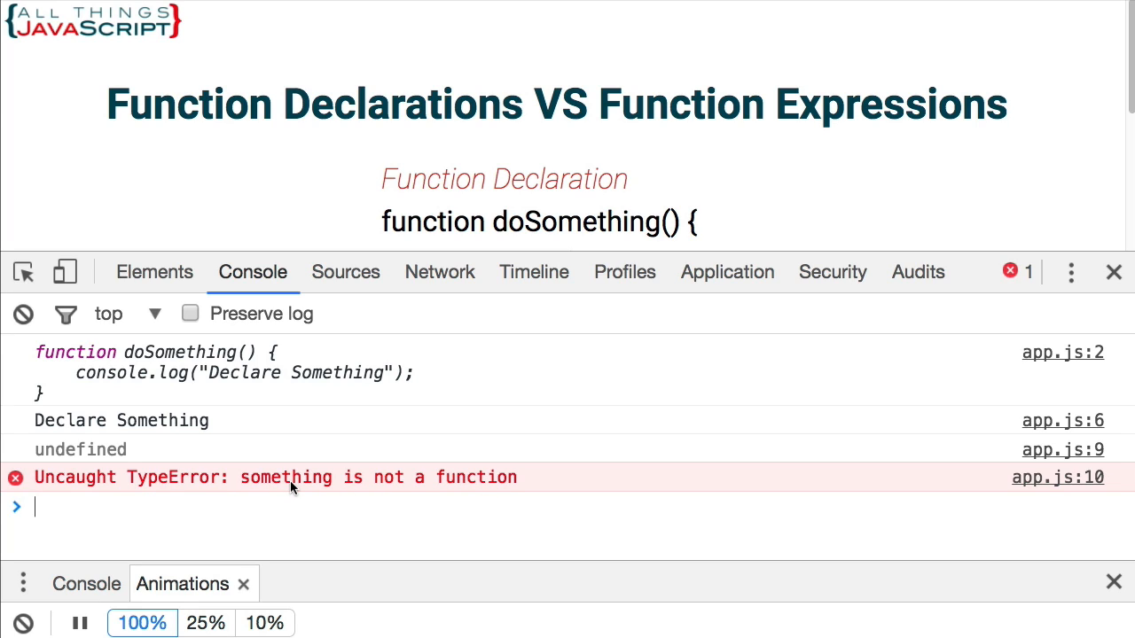
mouse_move(330, 486)
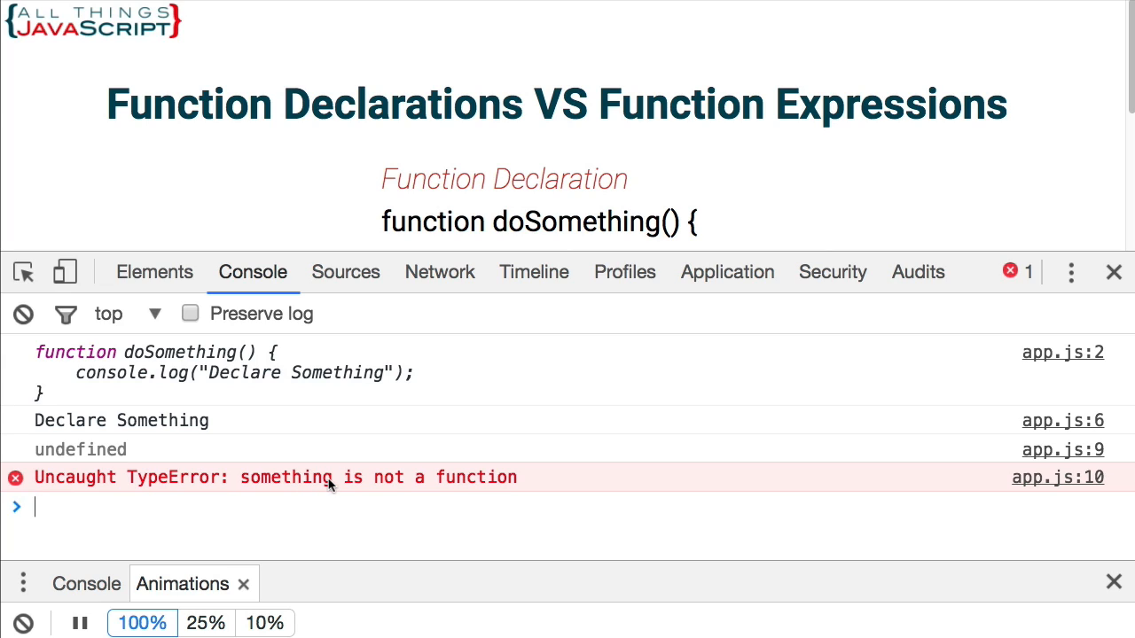
mouse_move(310, 457)
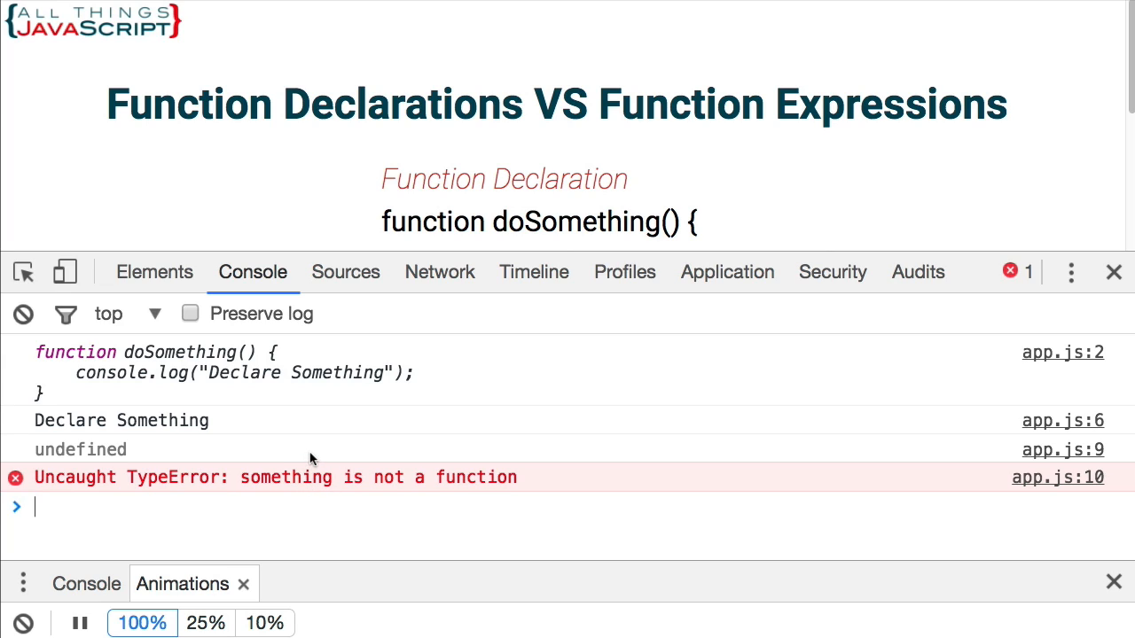
mouse_move(257, 498)
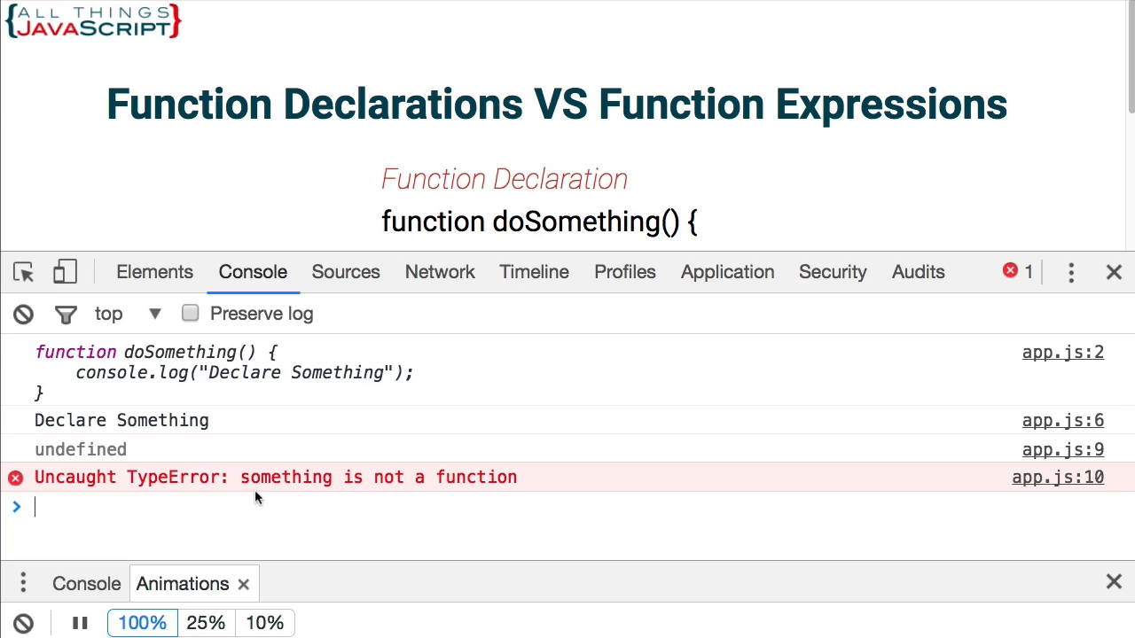
mouse_move(294, 489)
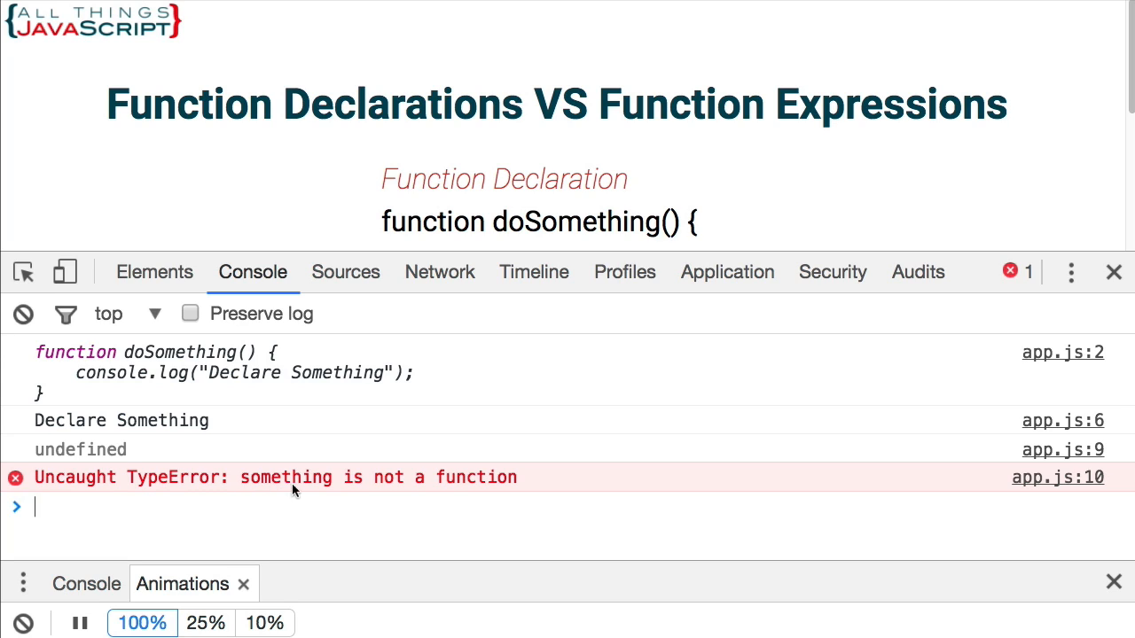
mouse_move(322, 485)
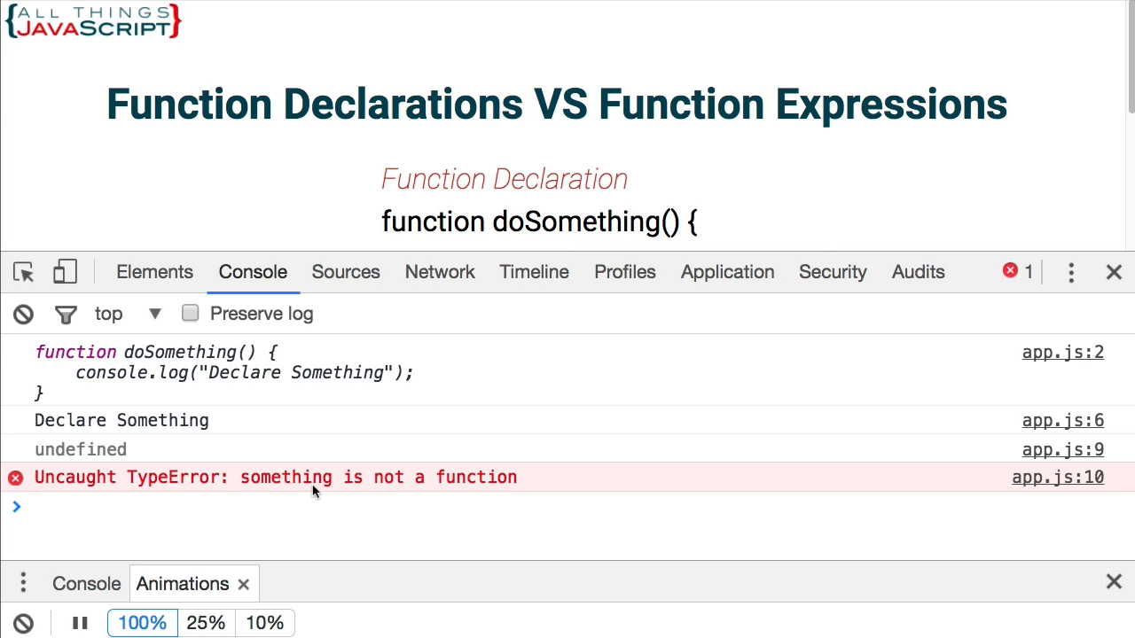
mouse_move(358, 477)
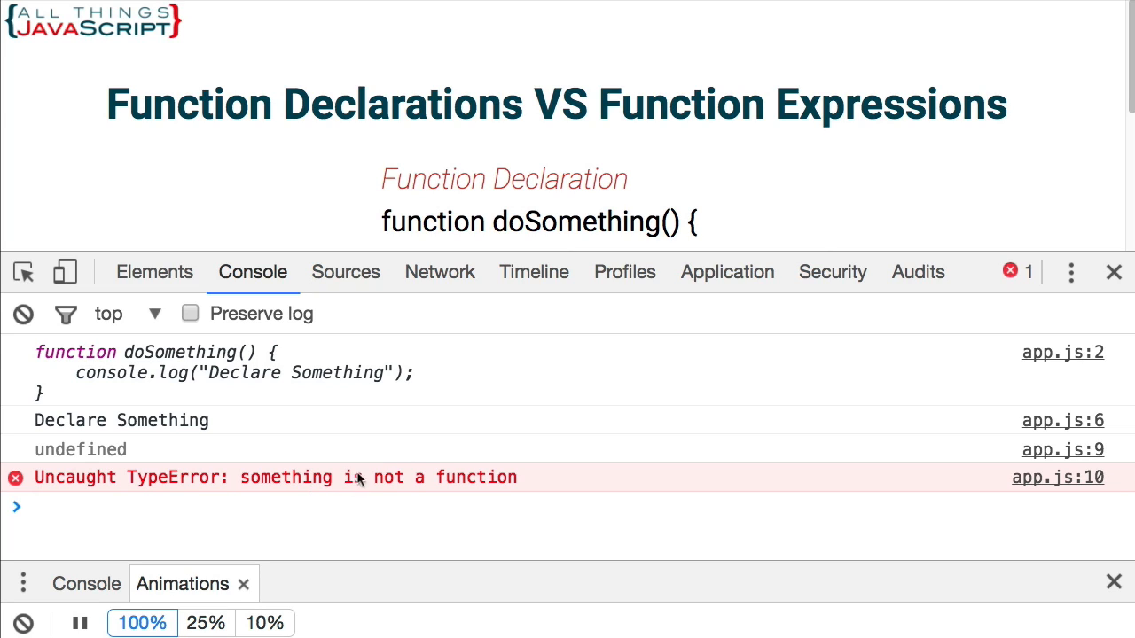
mouse_move(512, 376)
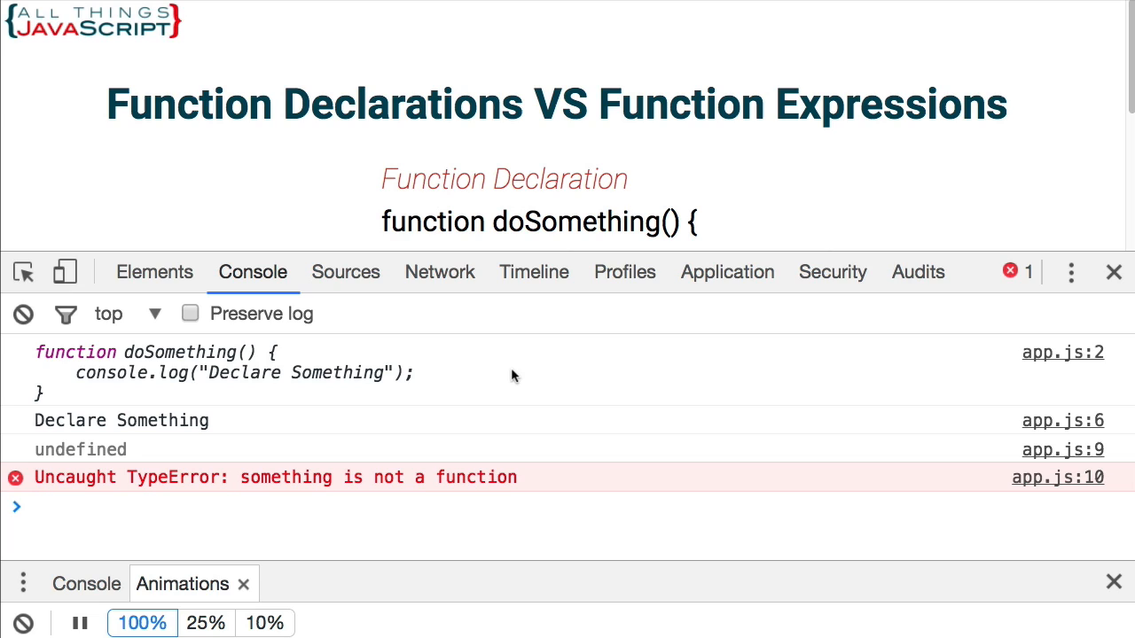
mouse_move(500, 404)
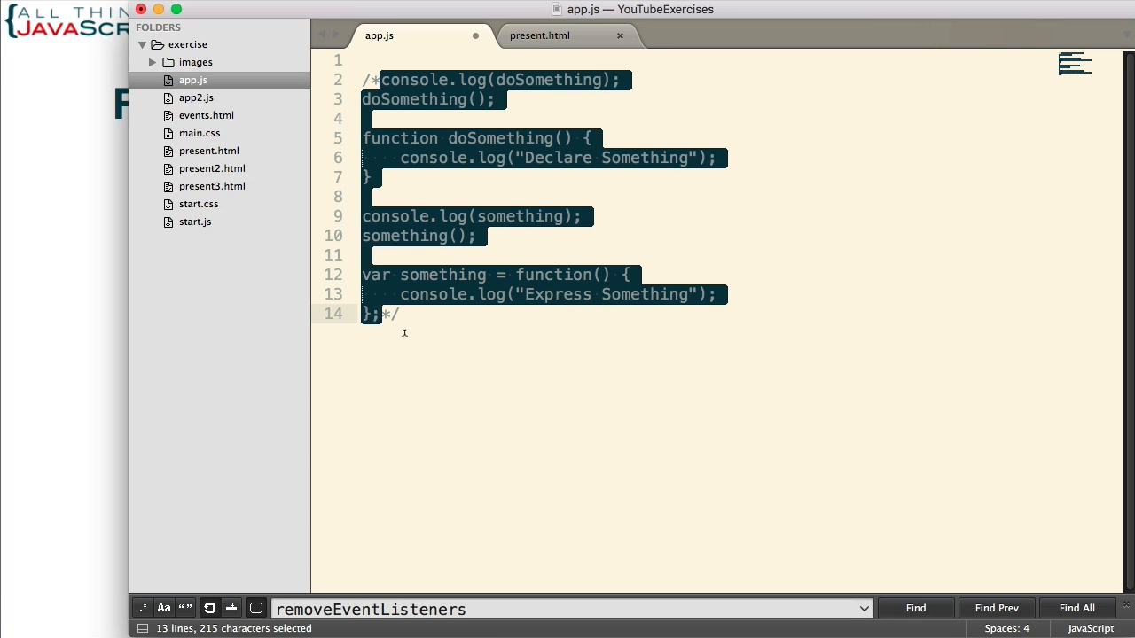
- Add below the commented code a runIt function that logs and calls its argument, invoked with an anonymous function
click(381, 333)
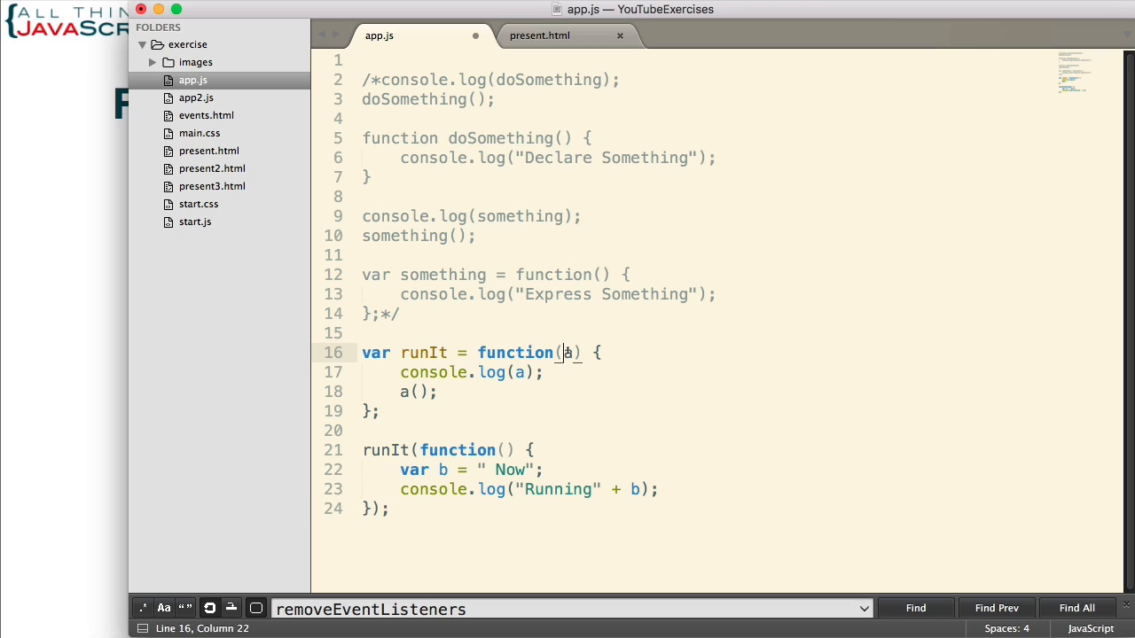
click(516, 372)
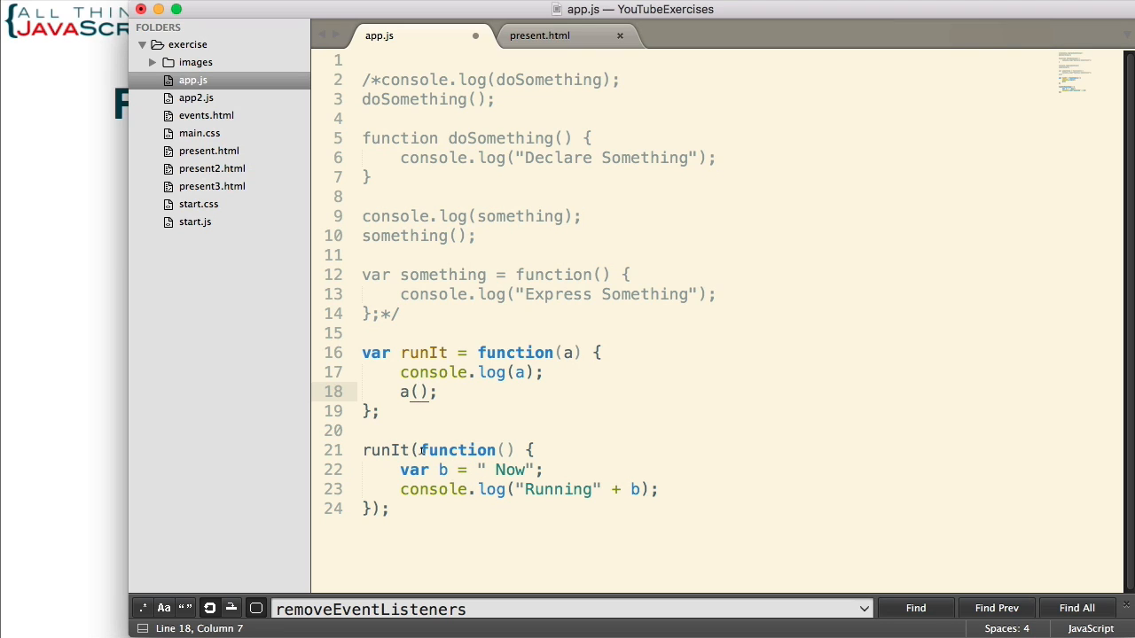
- Cut the anonymous function argument of runIt and retype it as an empty function shell with braces
drag(419, 450, 388, 507)
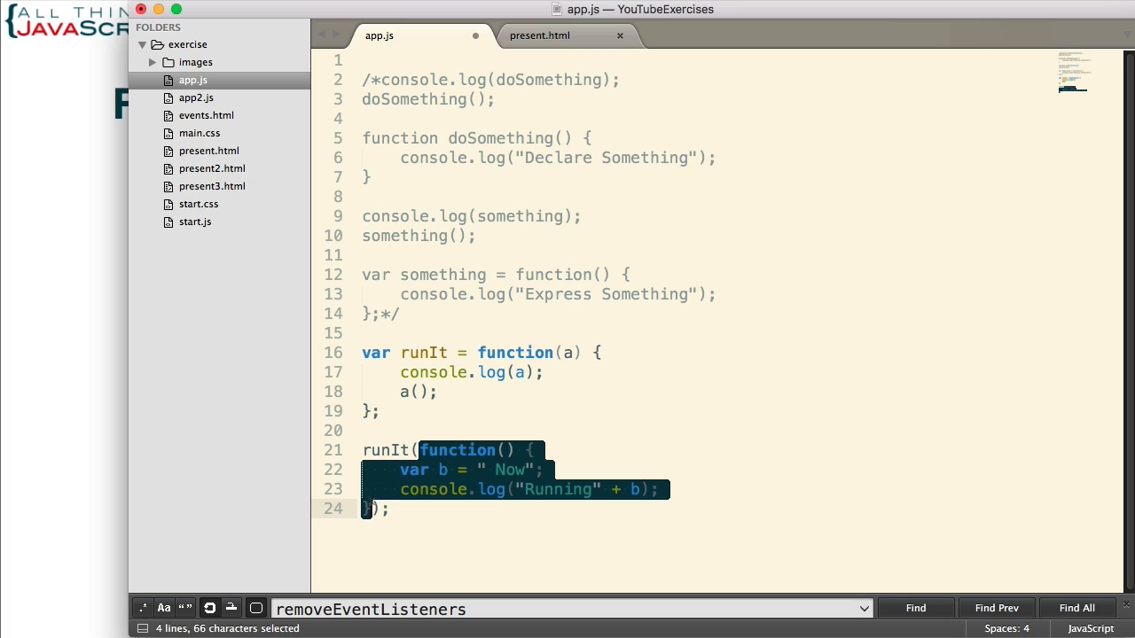
key(cmd+x)
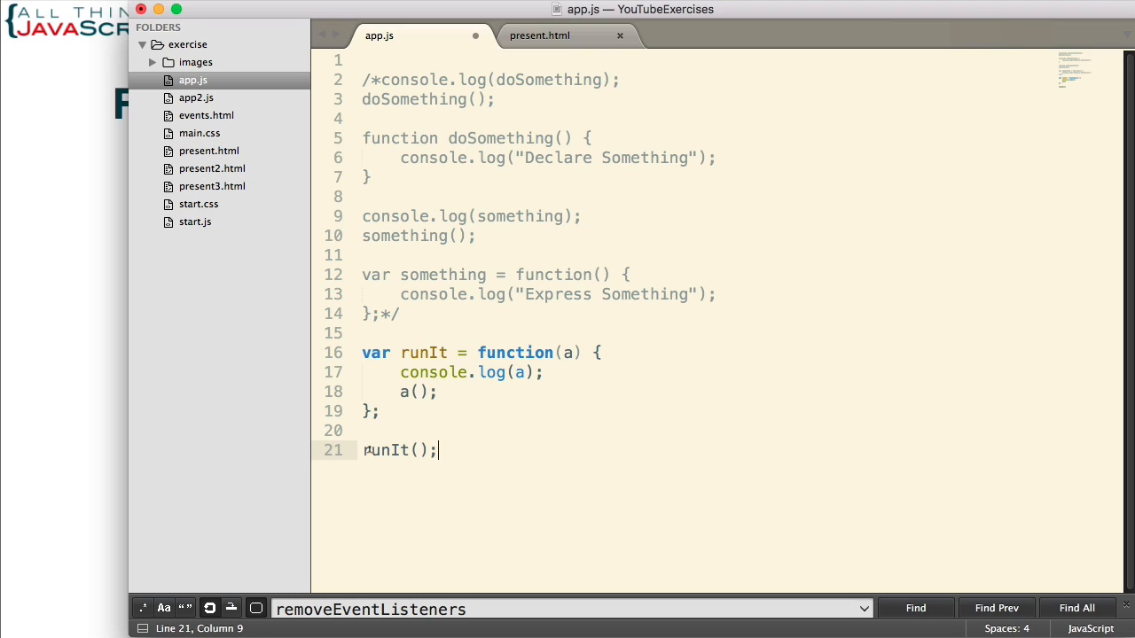
text(1)
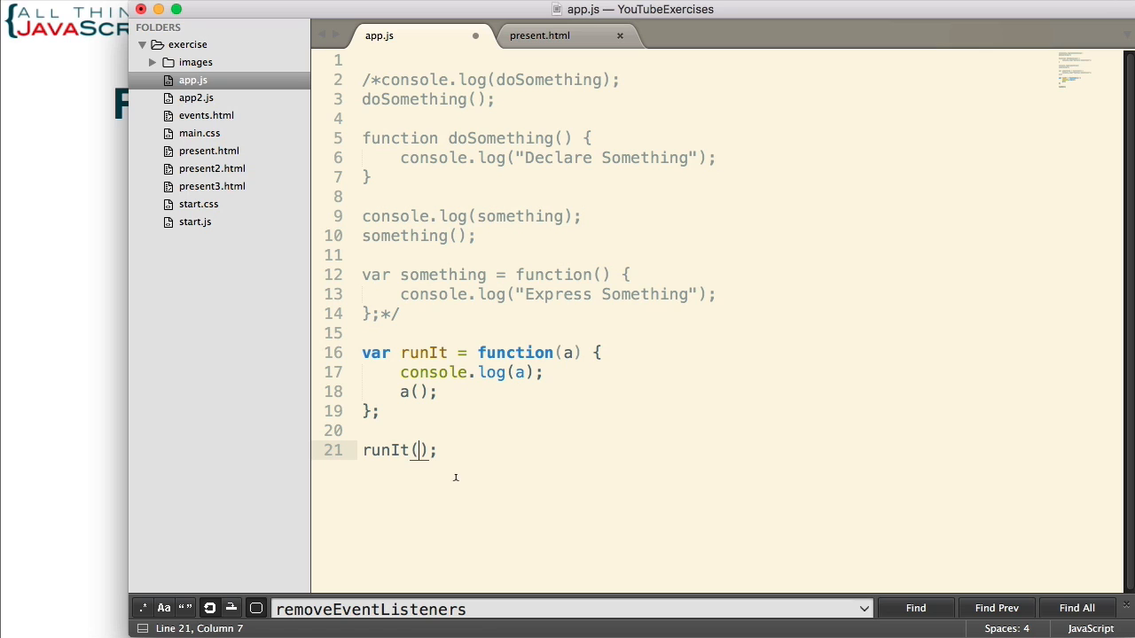
text(func)
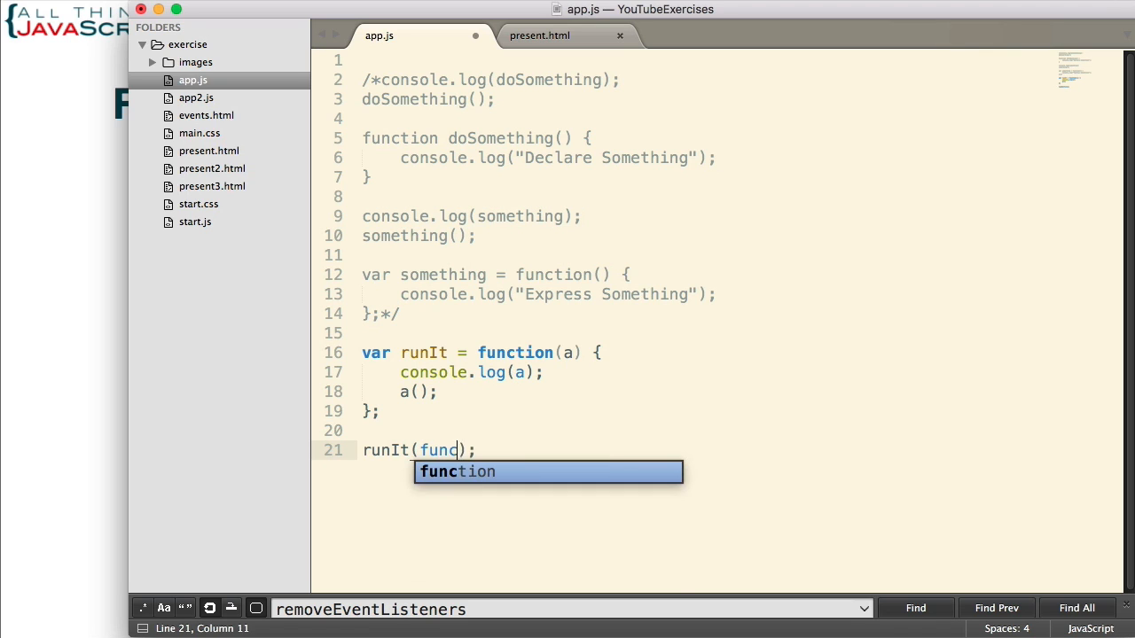
key(Tab)
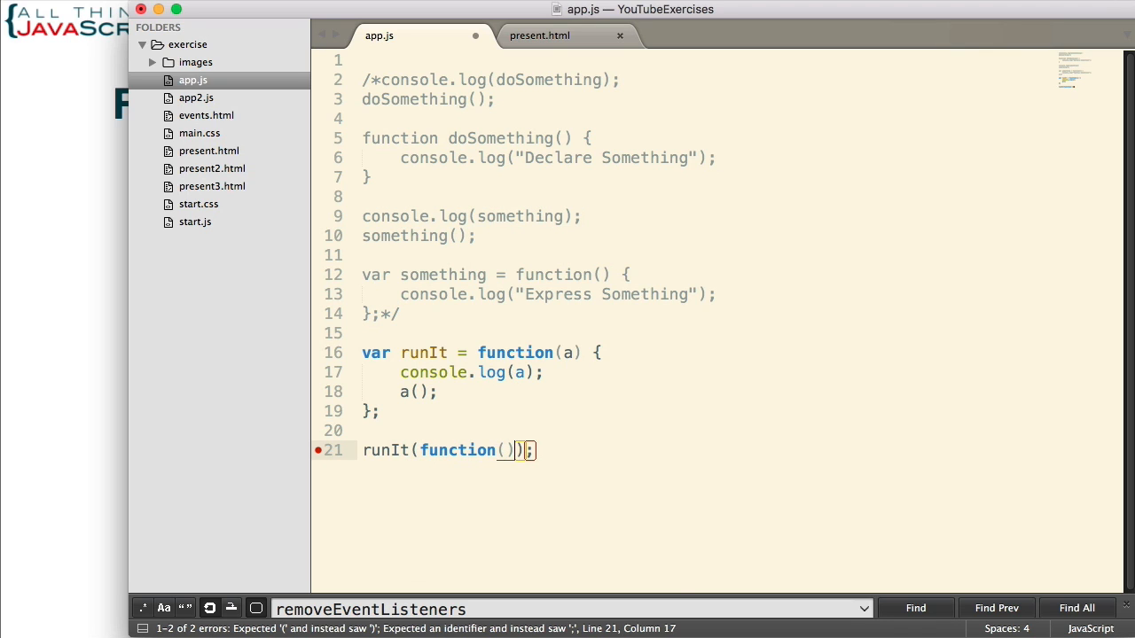
text({})
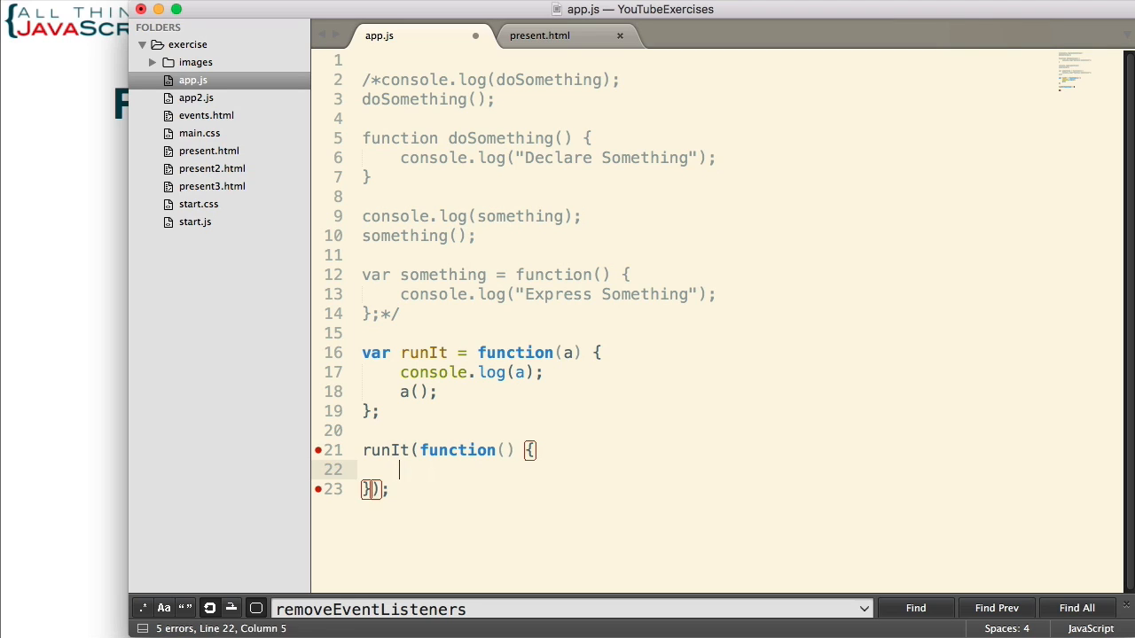
- Write the callback body: var b = " Now"; and console.log("Running" + b);
text(var b = " Now";)
text(console)
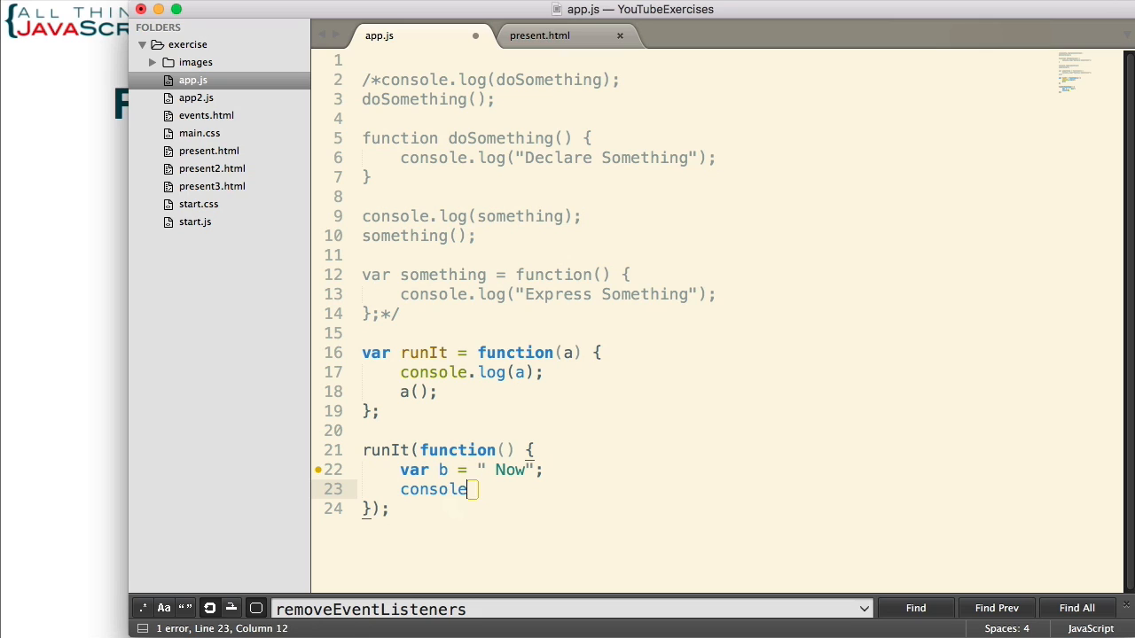
text(.log)
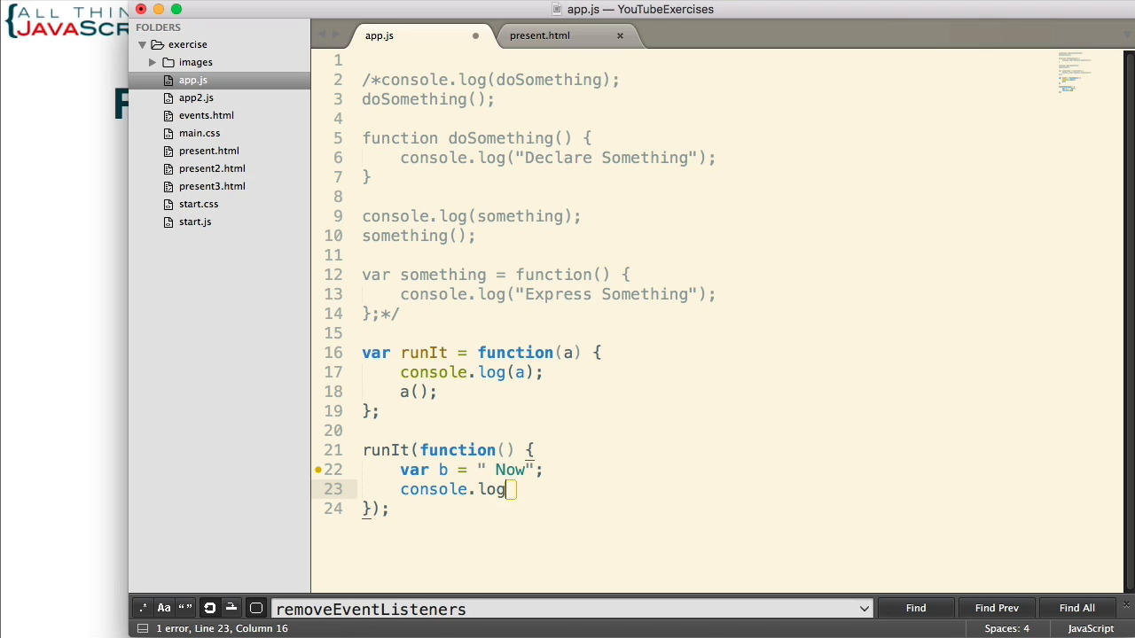
text(())
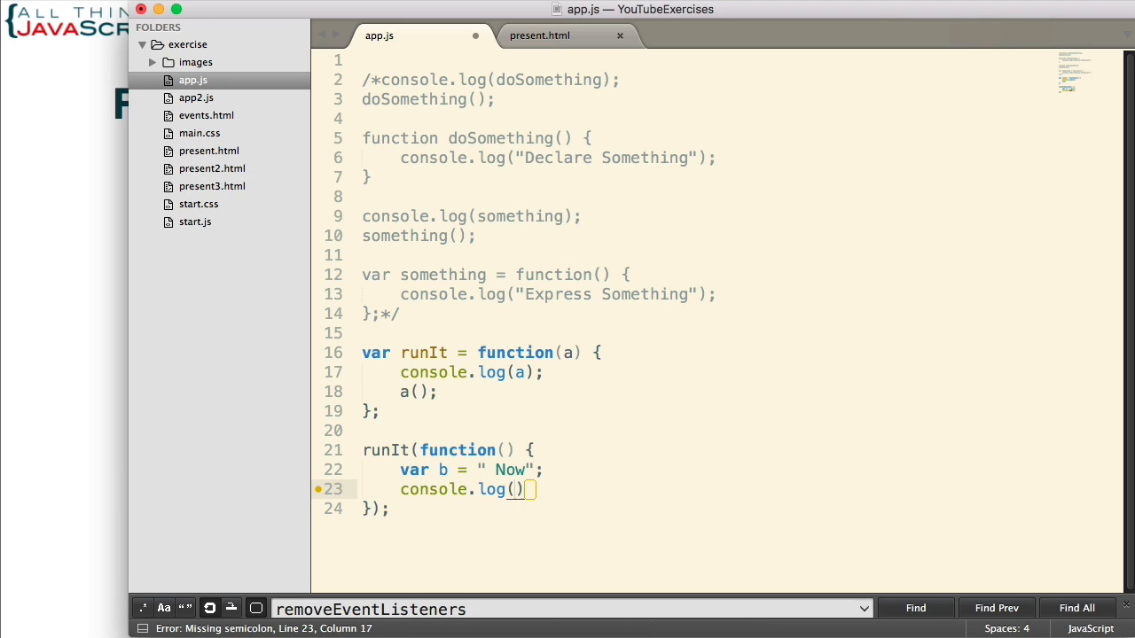
text("Running")
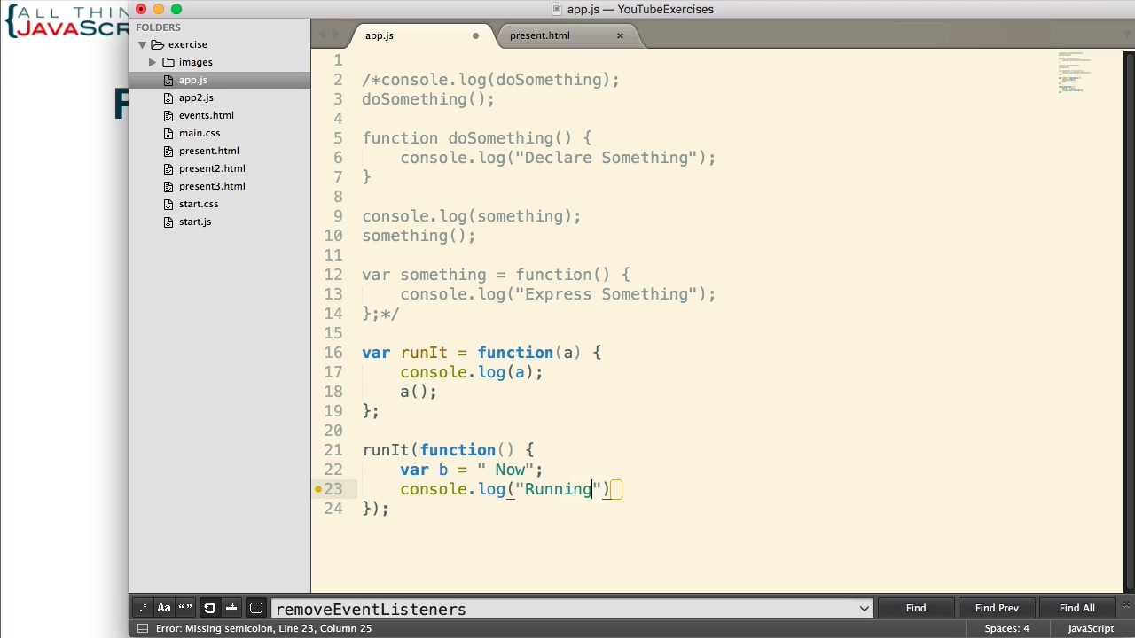
text(+ b)
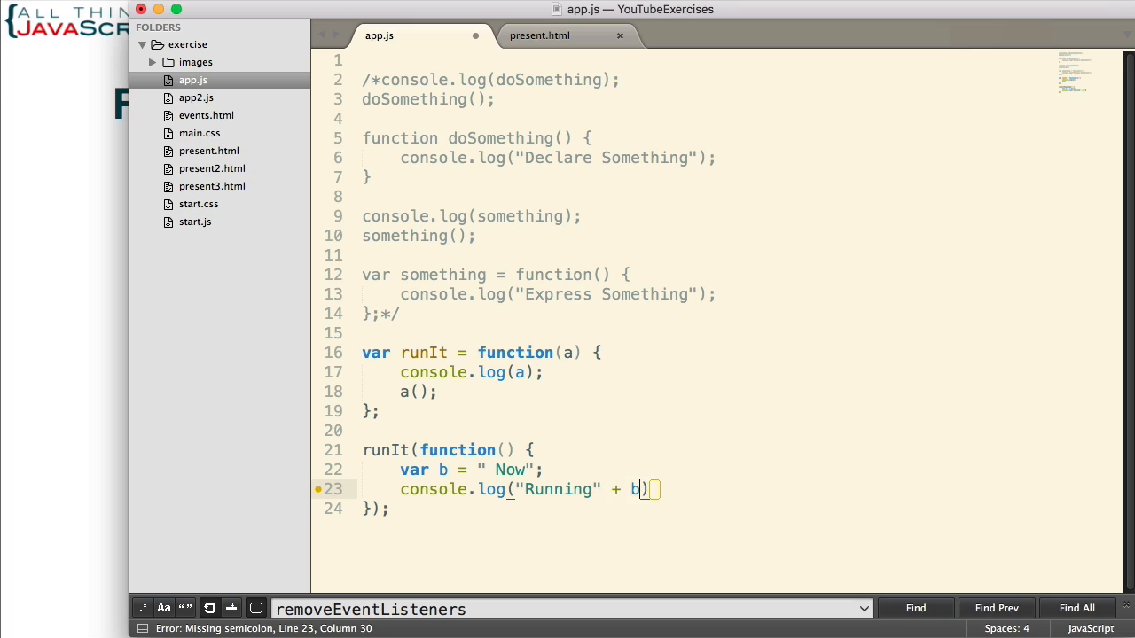
text(;)
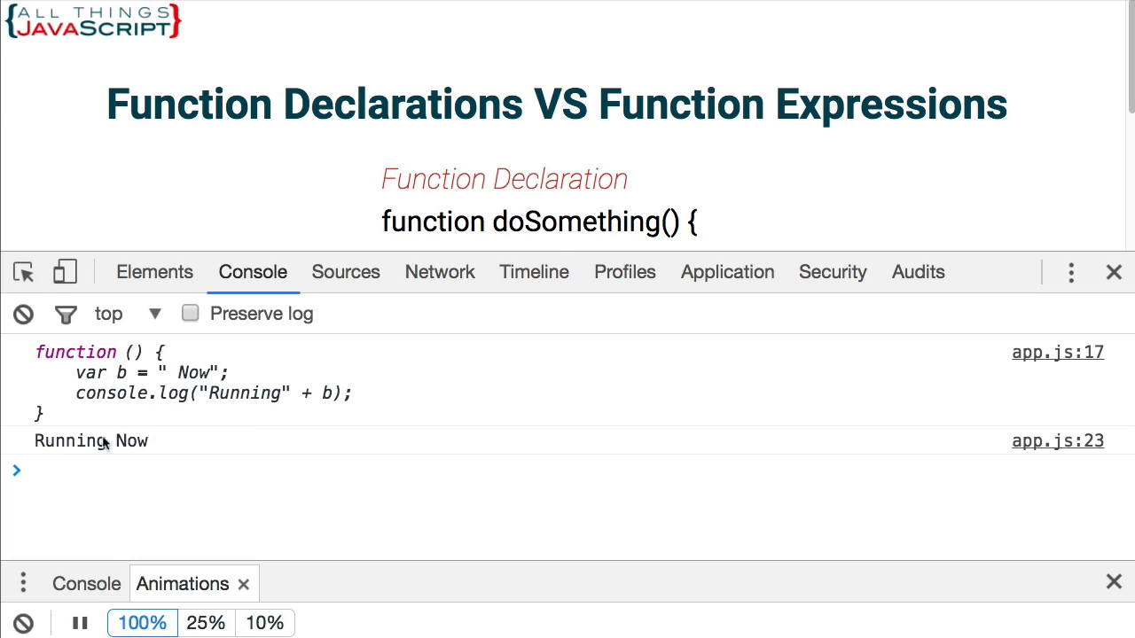
mouse_move(172, 468)
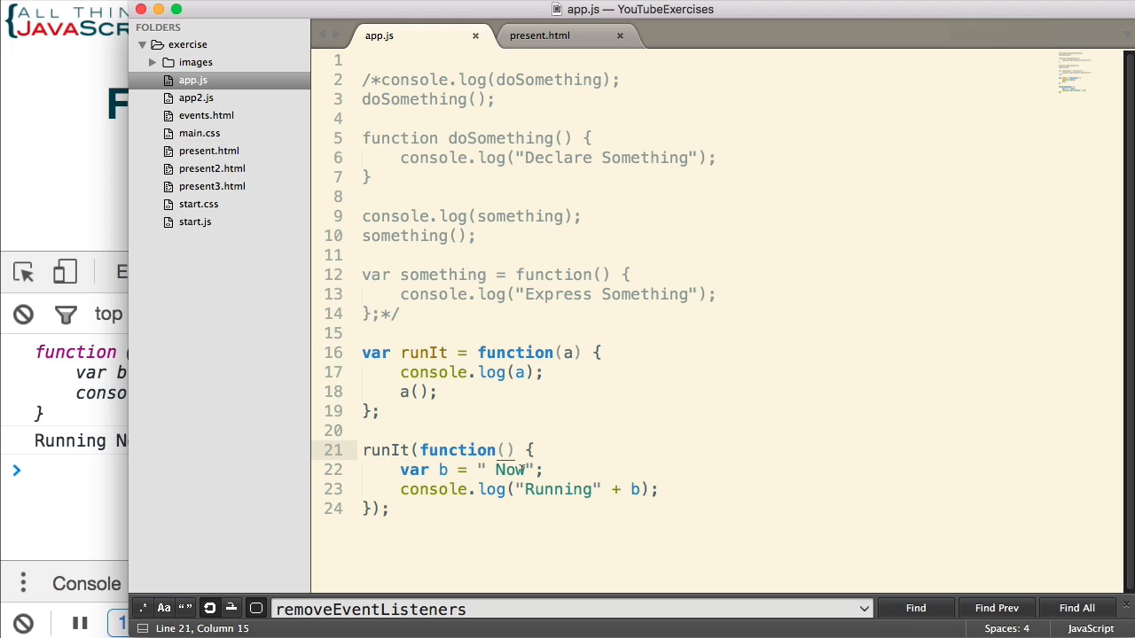
- Name the callback run, save app.js and reload the page to hit the breakpoint inside run
text(run)
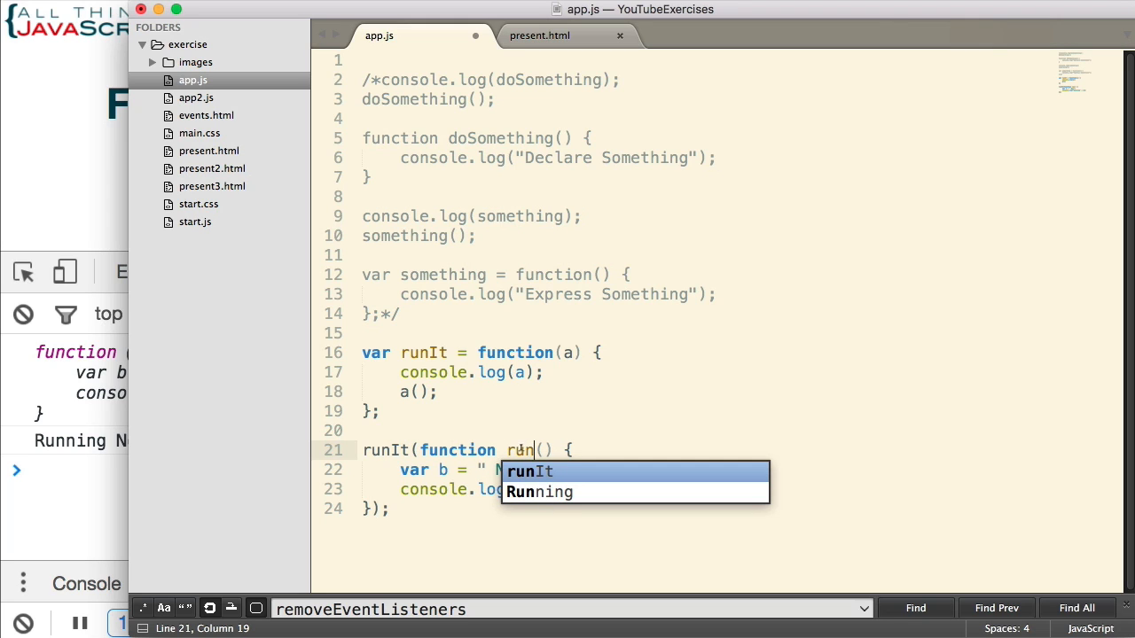
key(Escape)
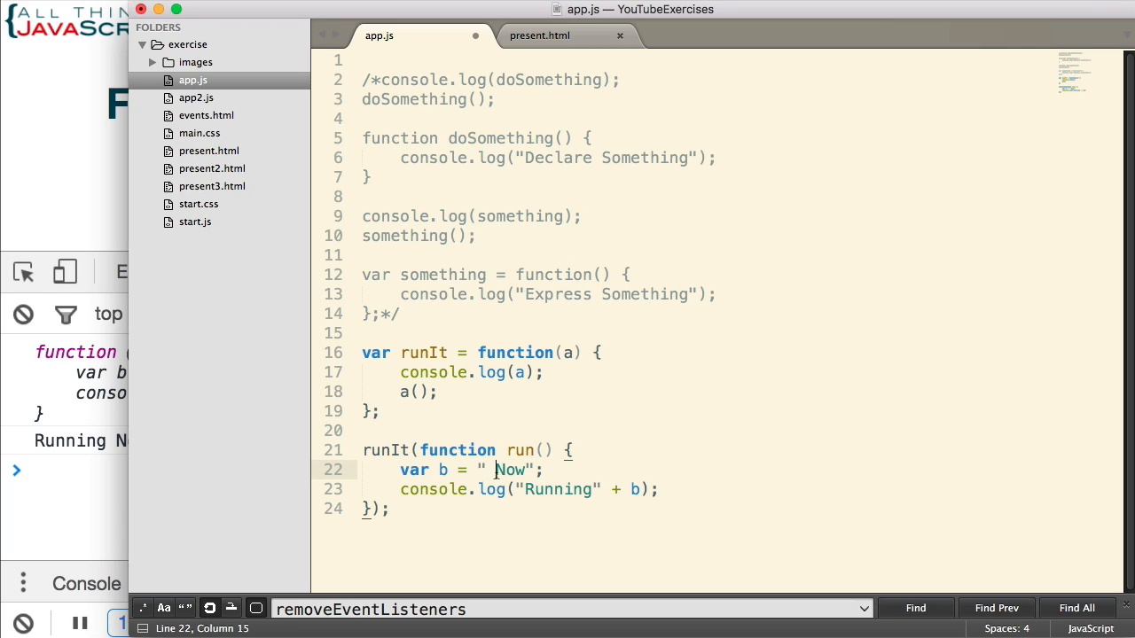
key(cmd+s)
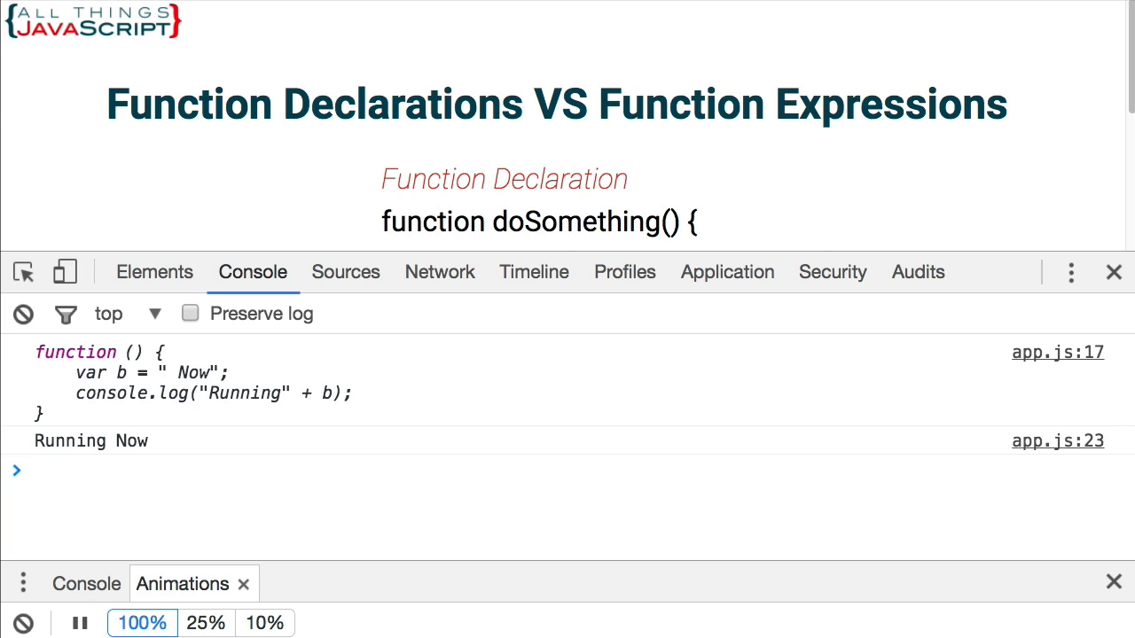
click(344, 273)
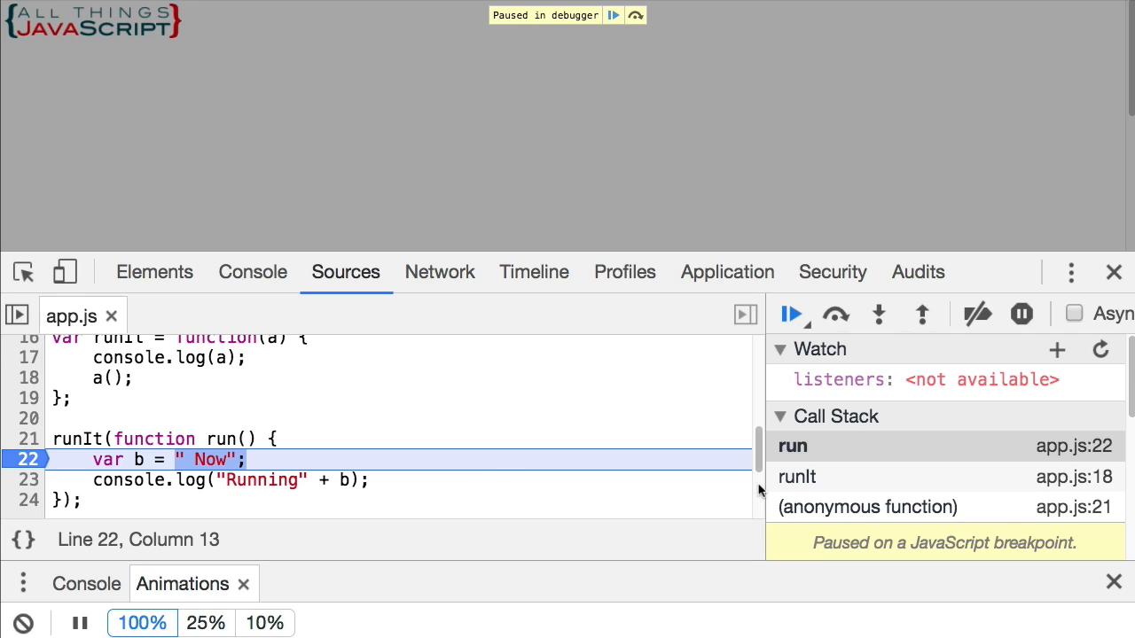
mouse_move(897, 432)
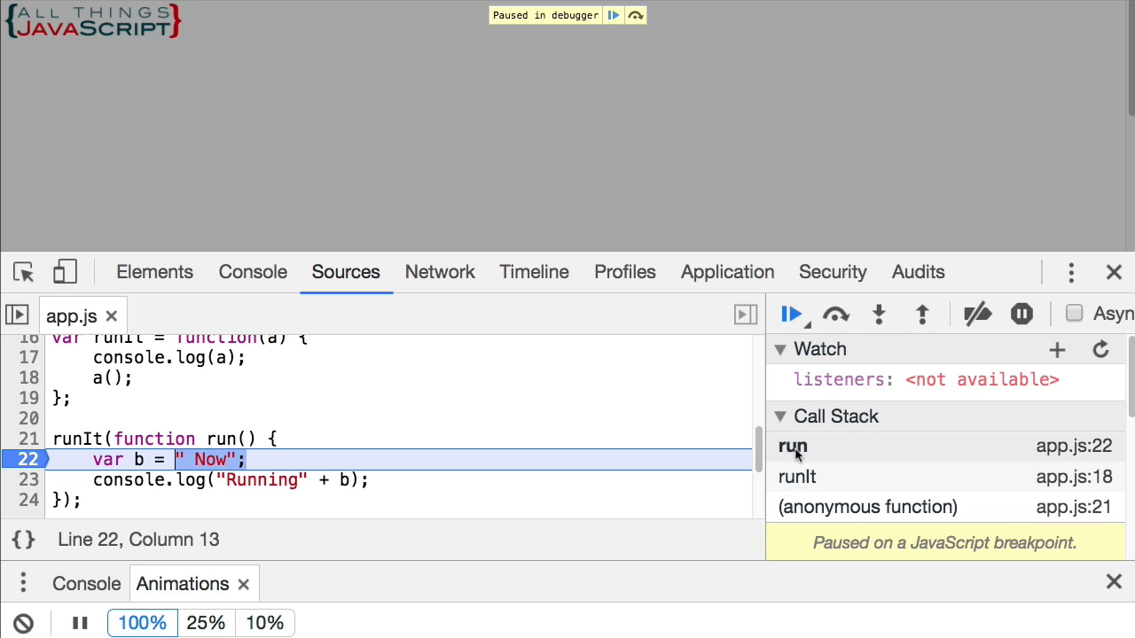
mouse_move(795, 452)
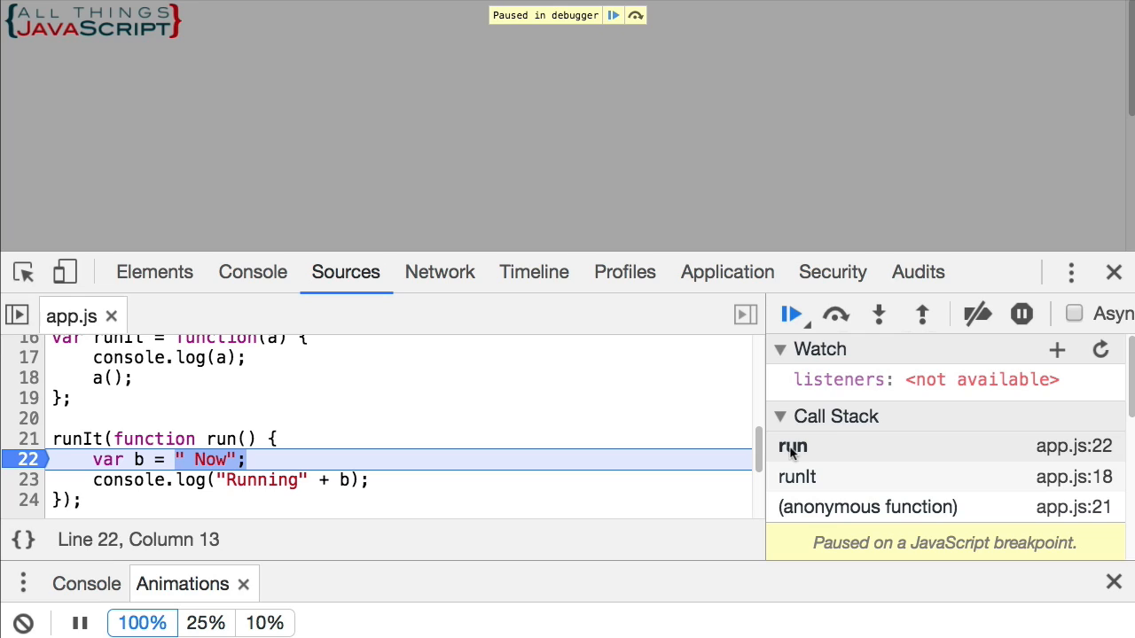
mouse_move(772, 453)
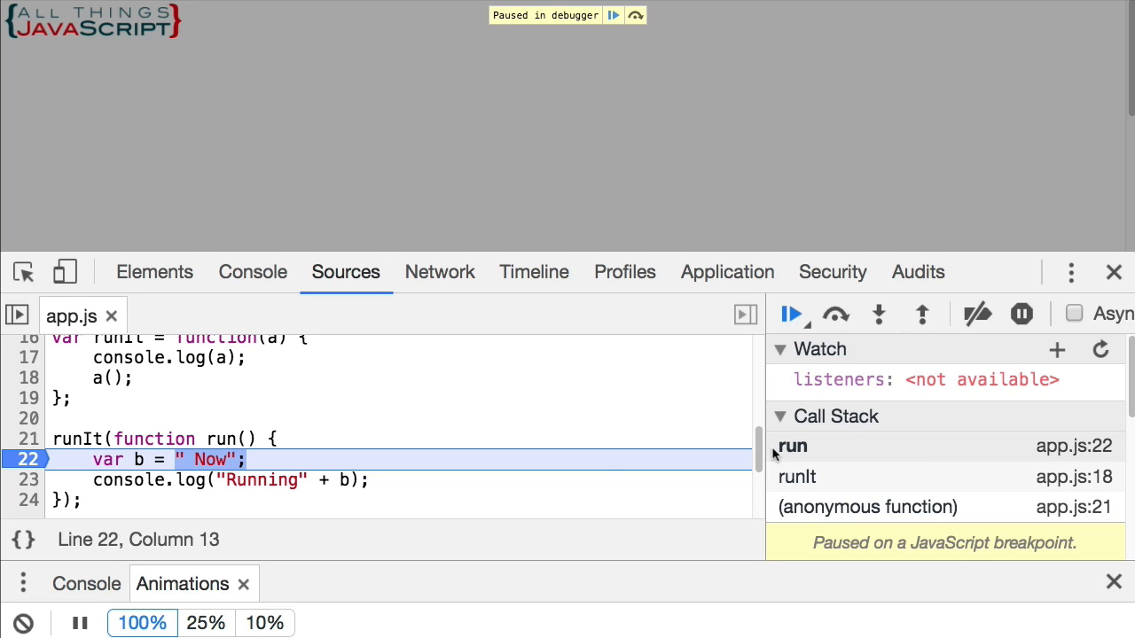